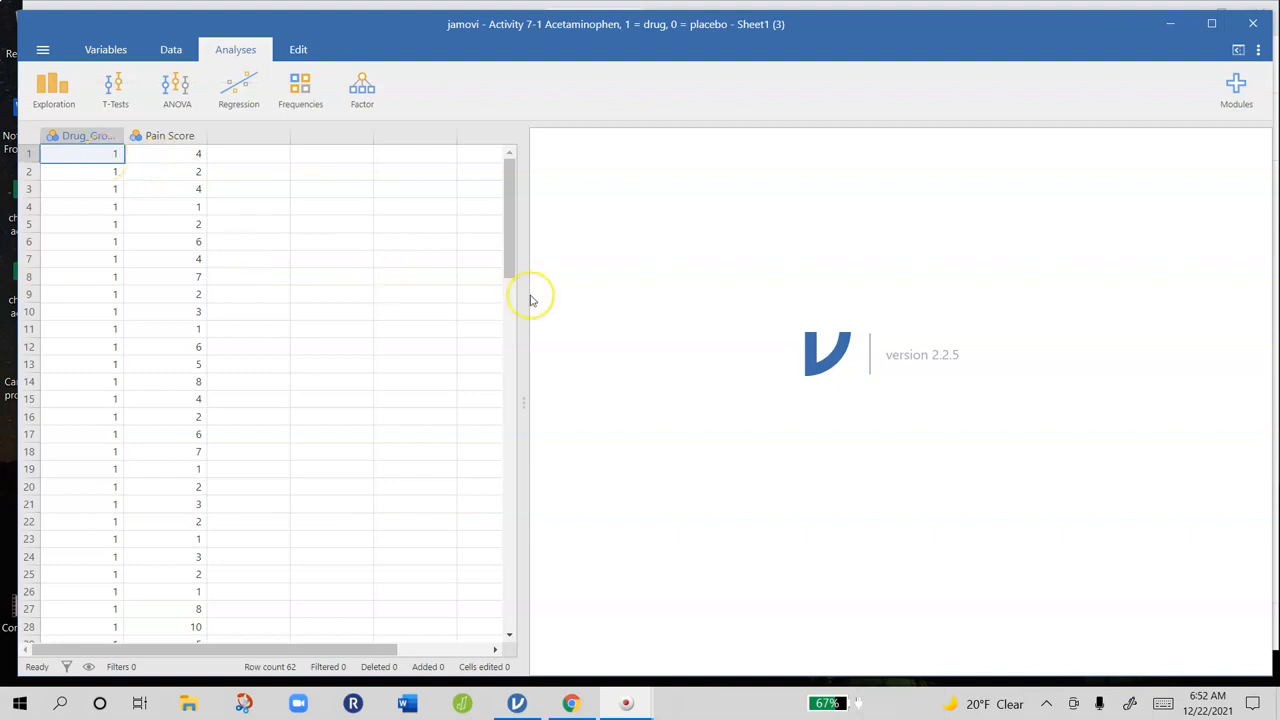
mouse_move(530, 300)
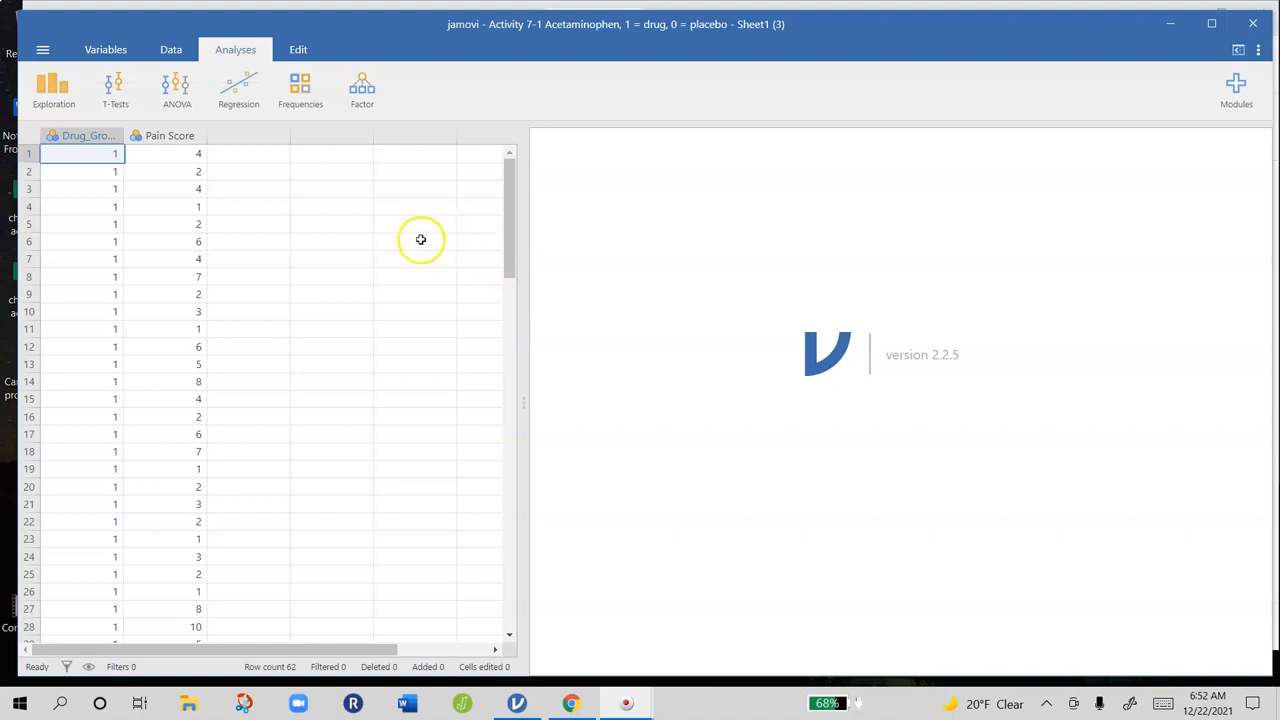
mouse_move(88, 272)
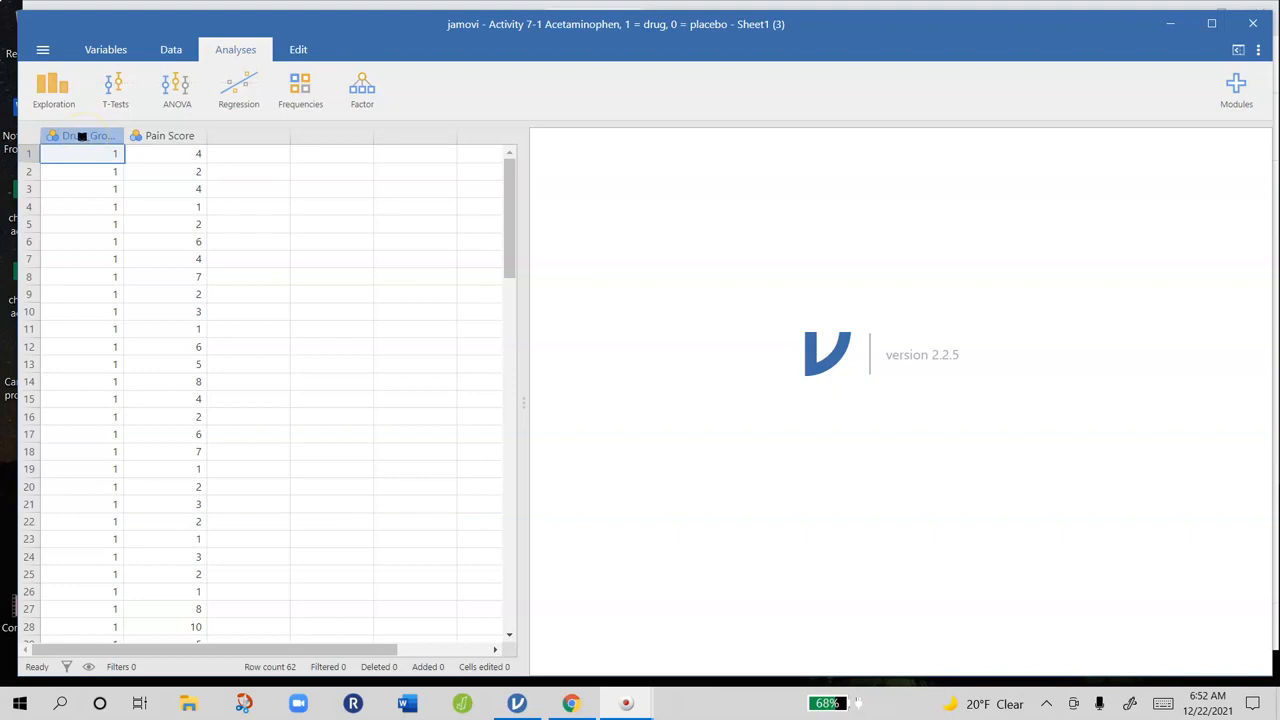
Give Drug_Group level 0 the label 'placebo' and level 1 the label 'drug'
double_click(82, 136)
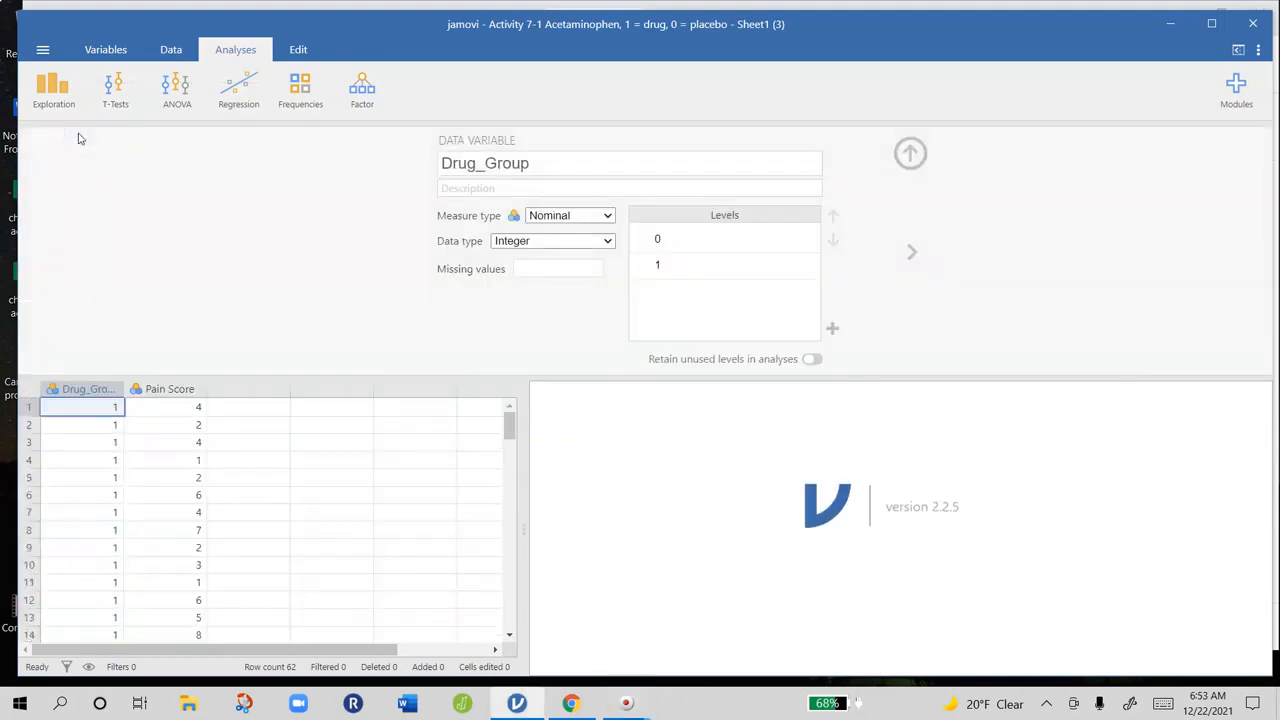
double_click(656, 238)
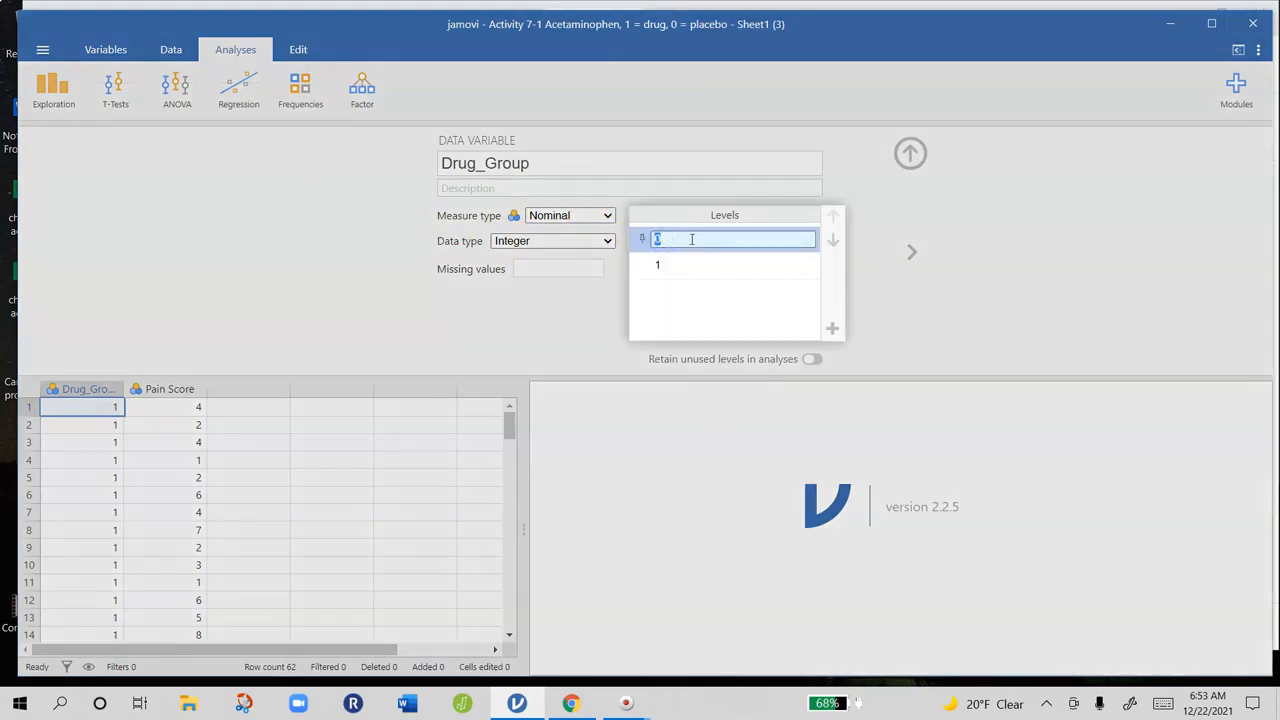
text(placebo)
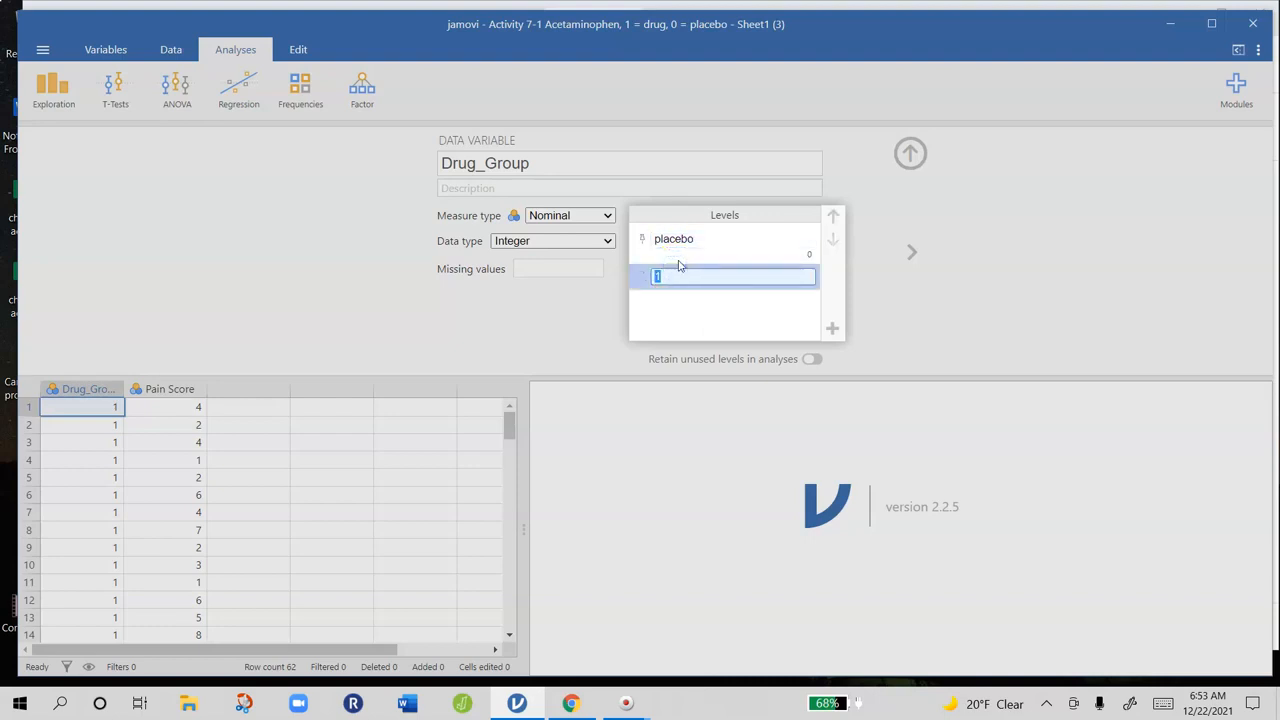
text(drug)
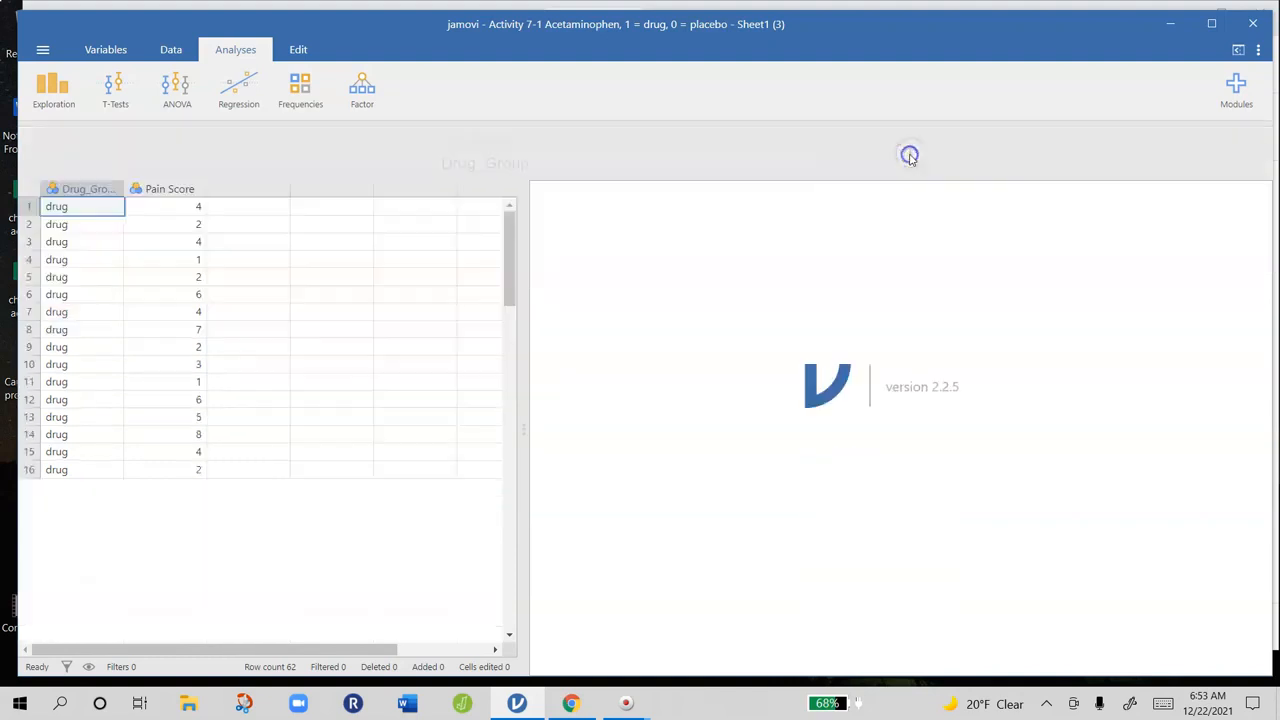
scroll(down, 3)
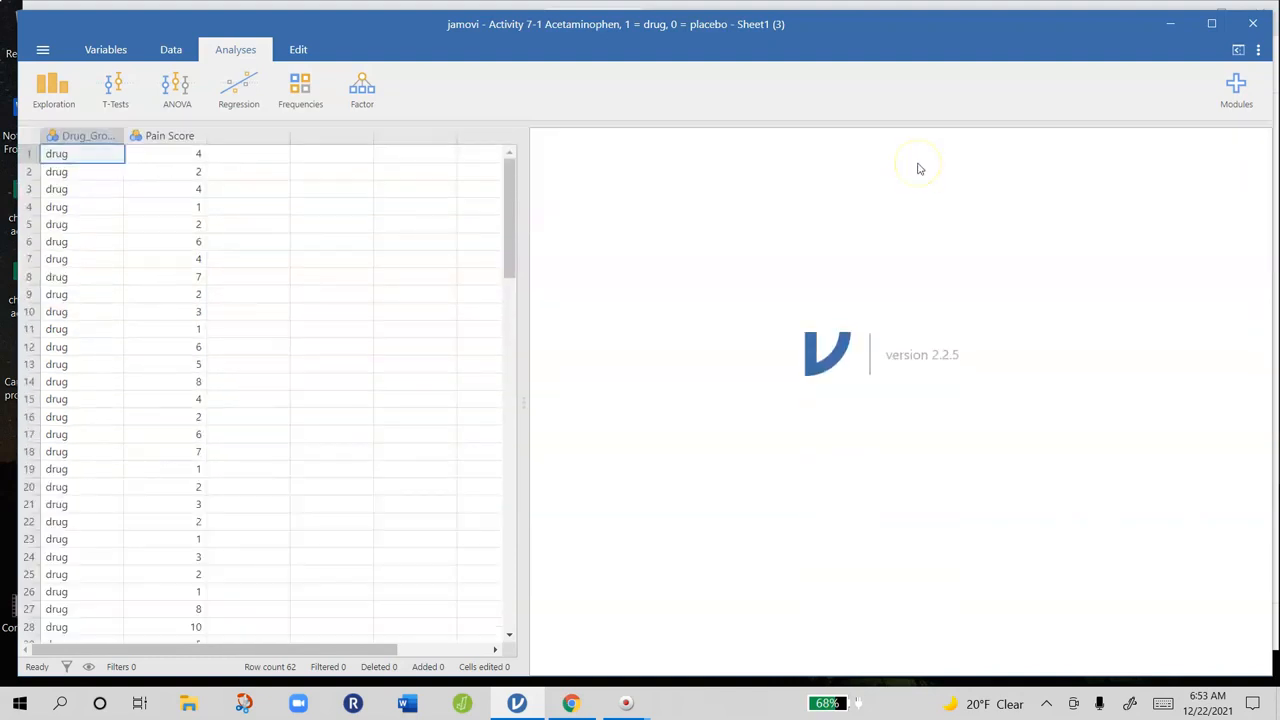
mouse_move(896, 172)
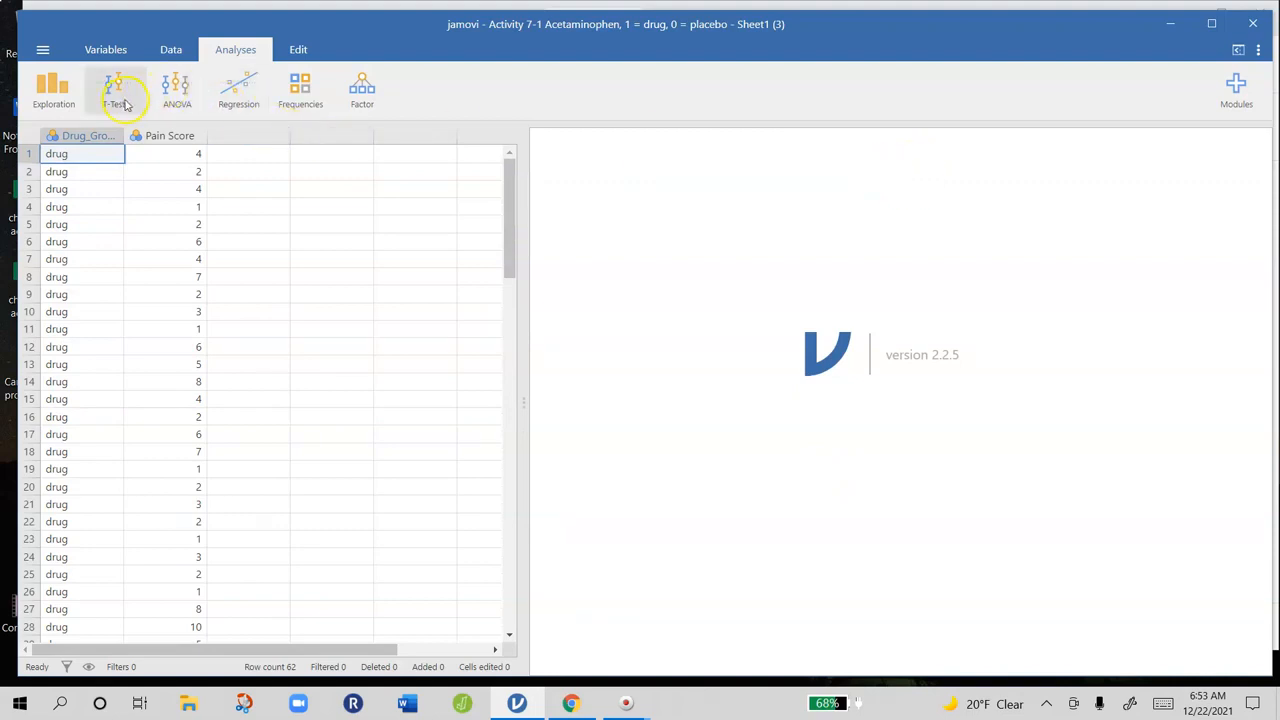
Run an Independent Samples T-Test with Drug_Group as grouping variable and Pain Score as dependent
click(116, 90)
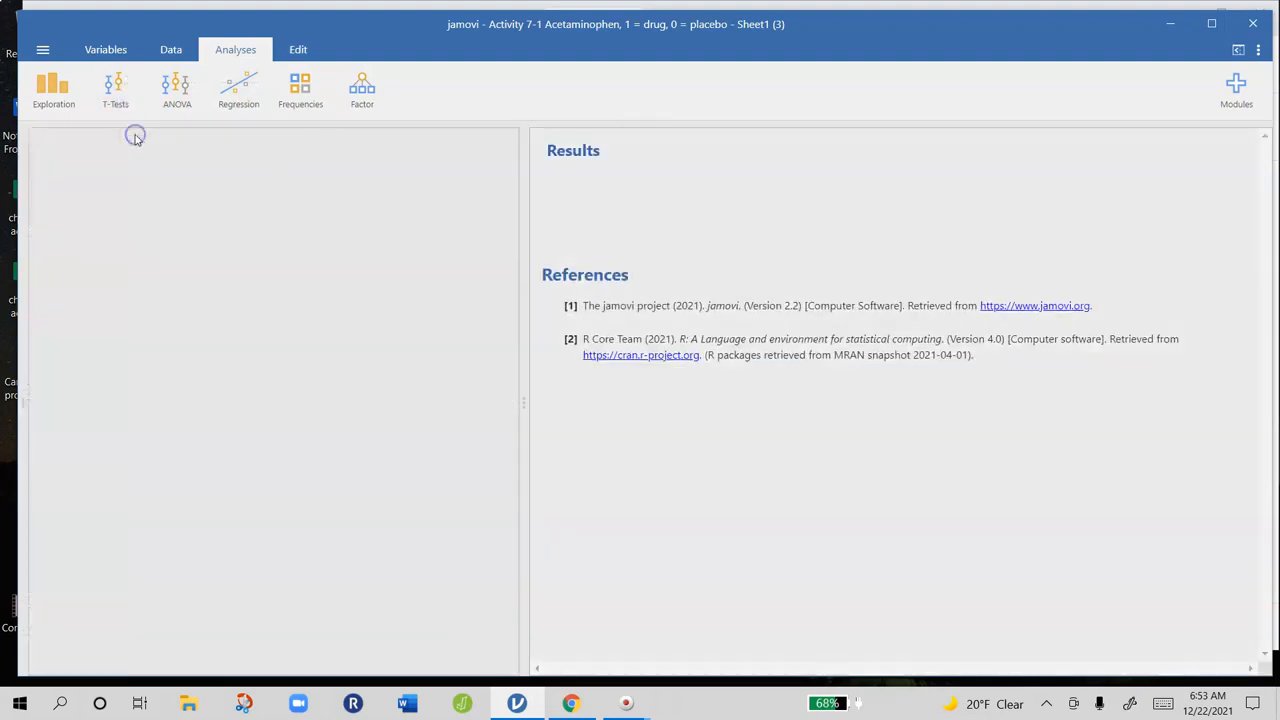
click(116, 90)
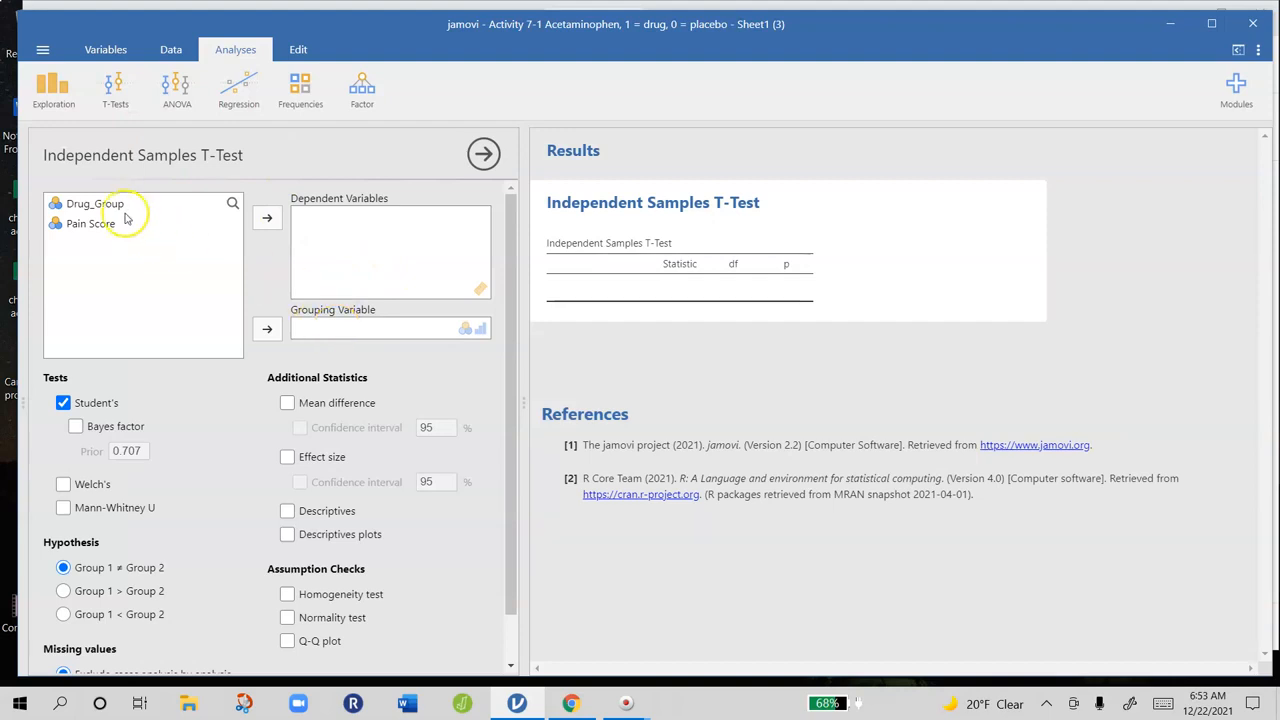
click(268, 328)
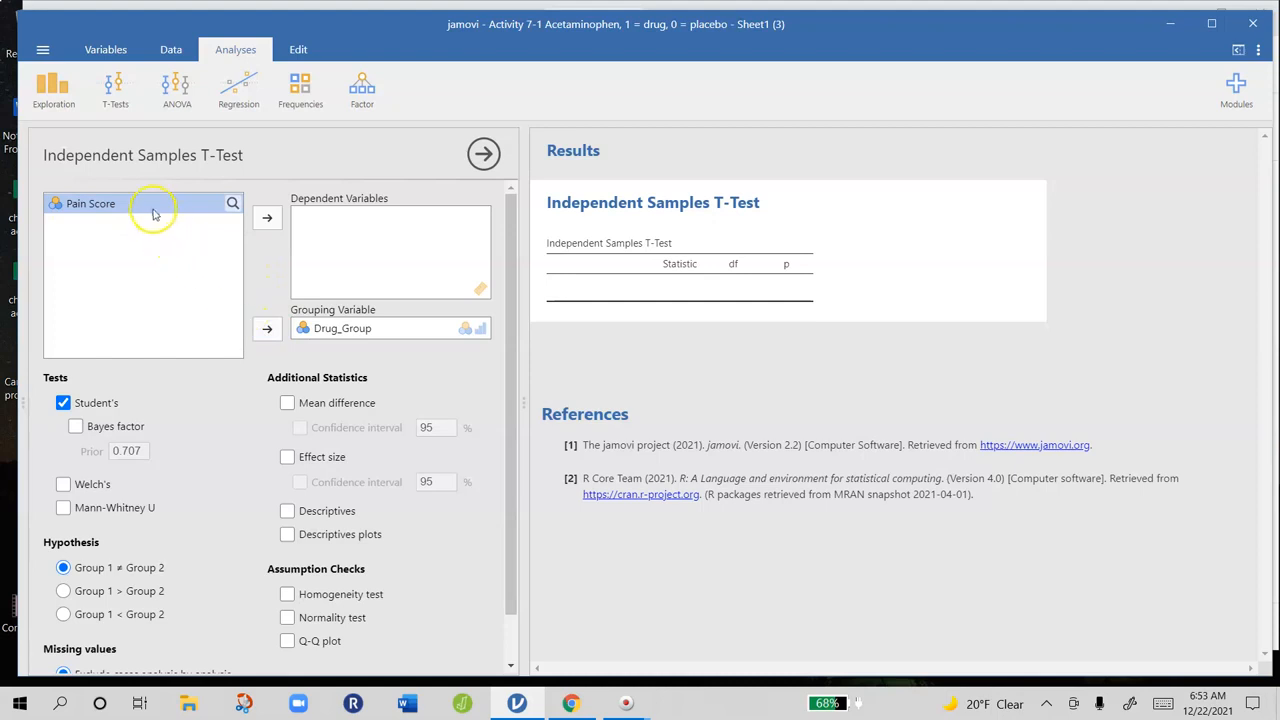
click(268, 216)
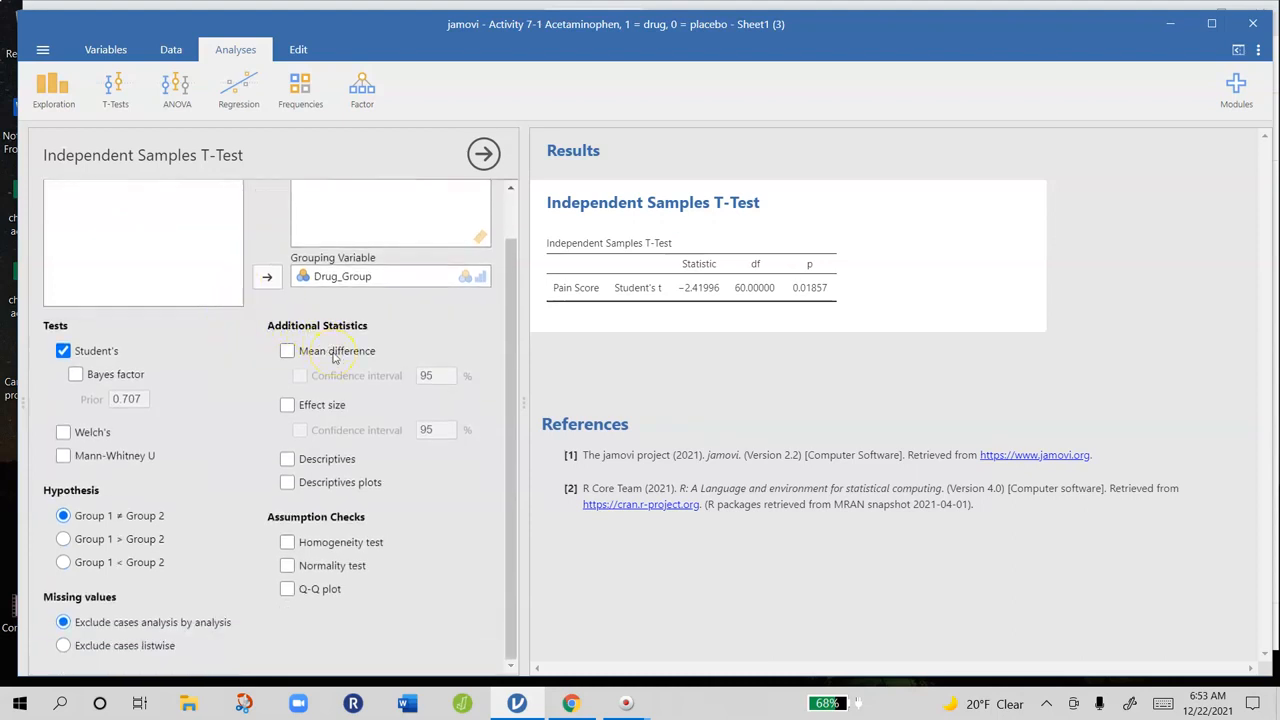
Add mean difference with CI, effect size, descriptives, descriptive plots and Levene's homogeneity test
click(288, 350)
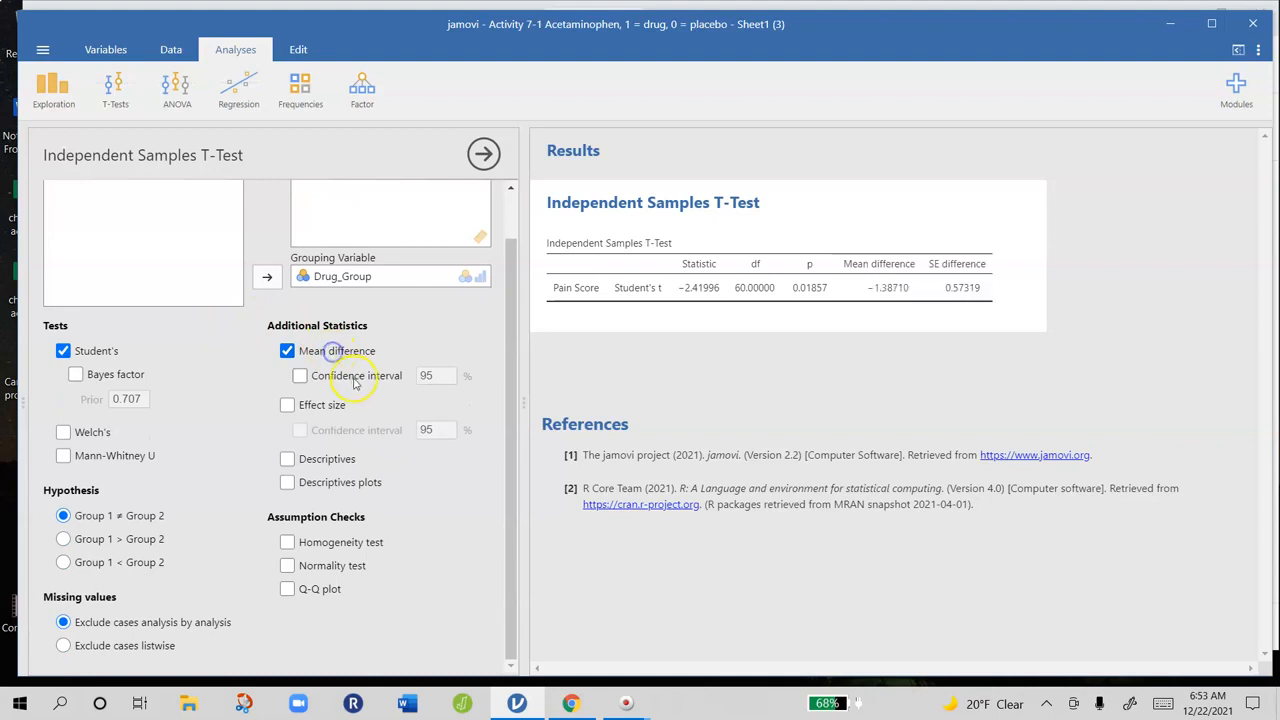
click(300, 376)
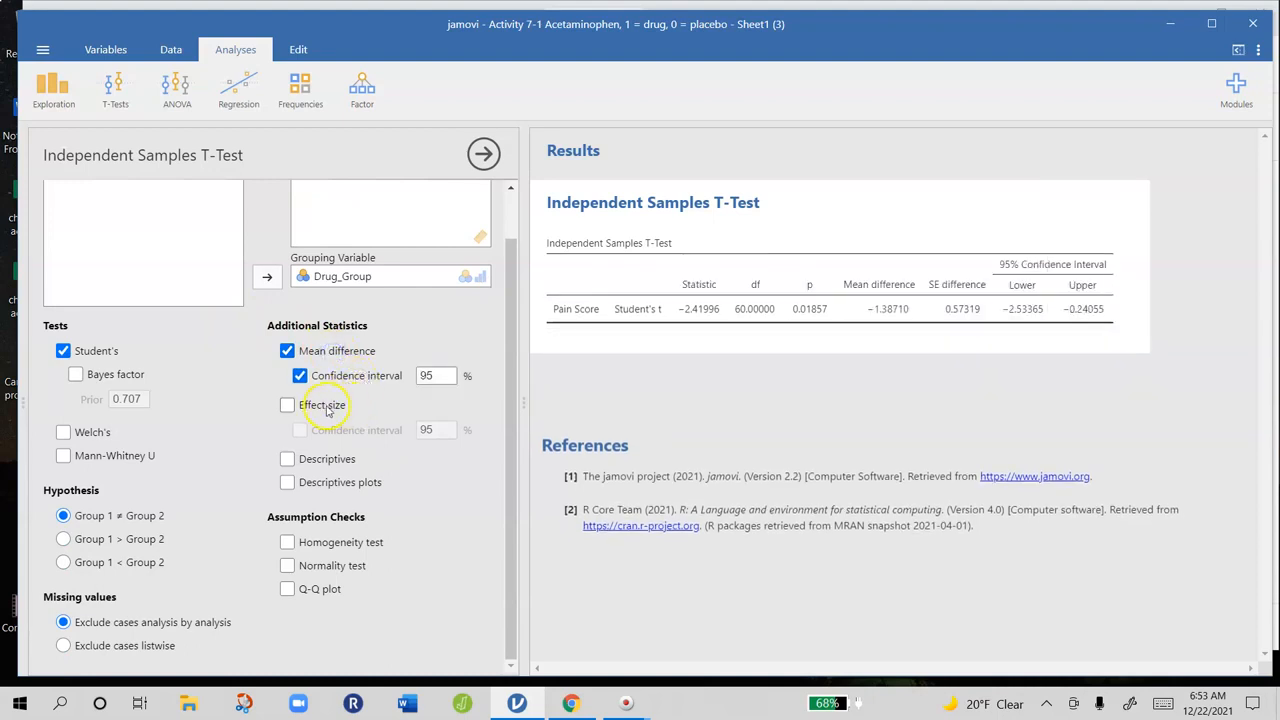
click(288, 404)
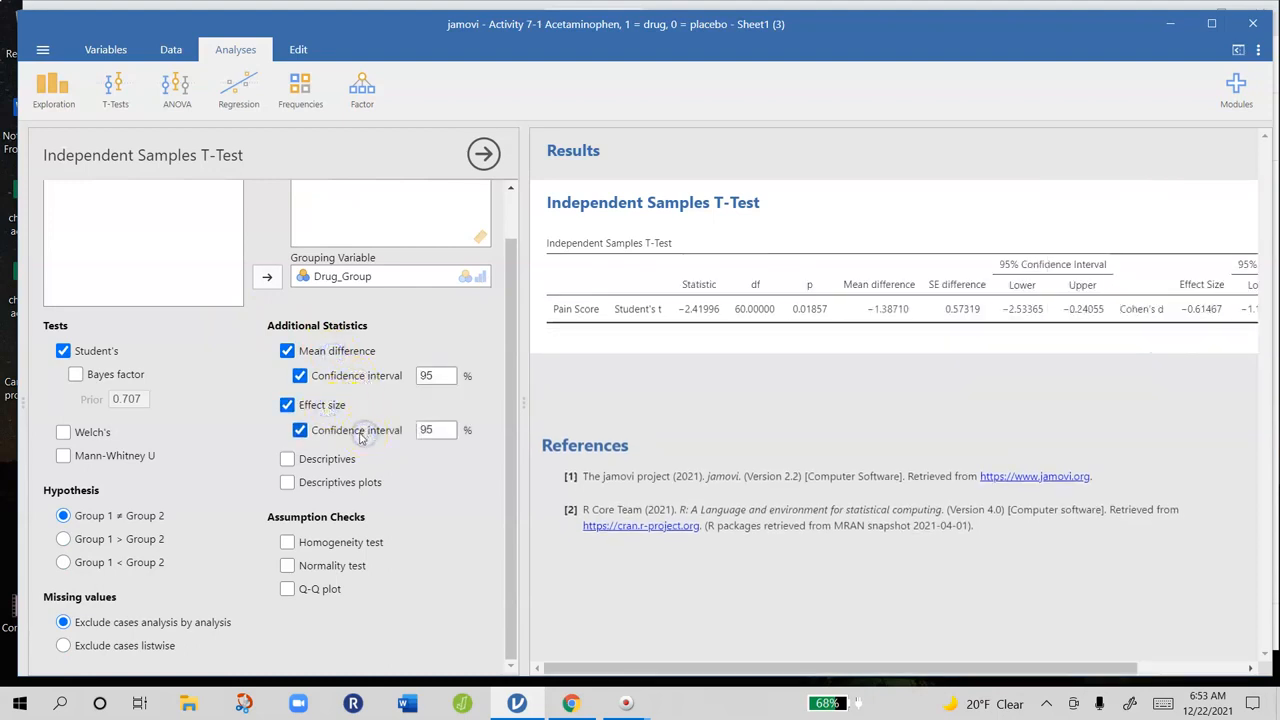
click(288, 458)
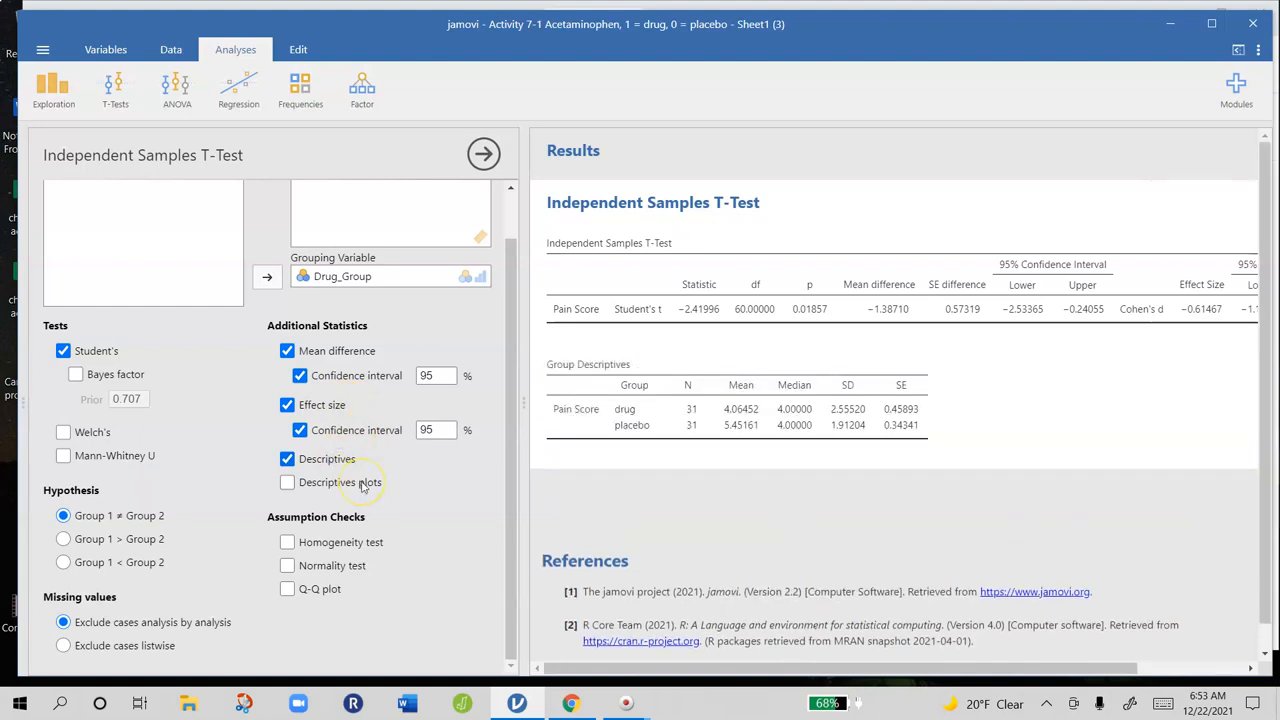
click(288, 482)
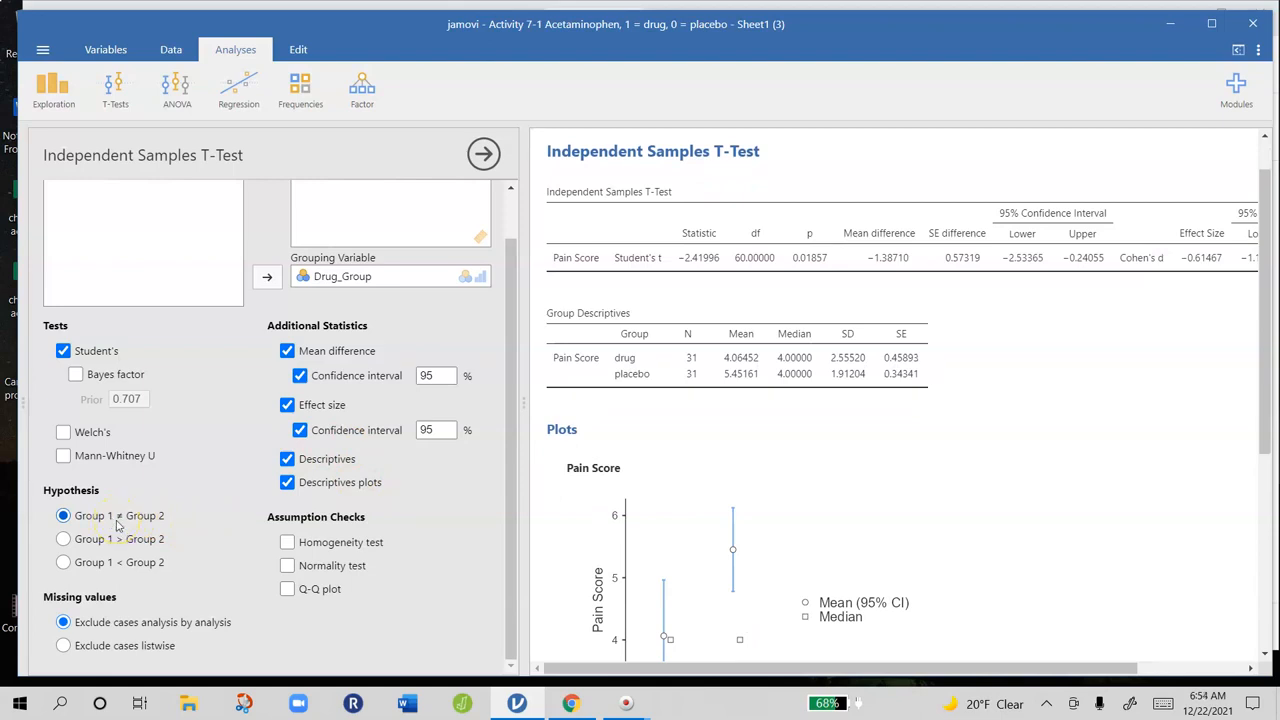
click(288, 542)
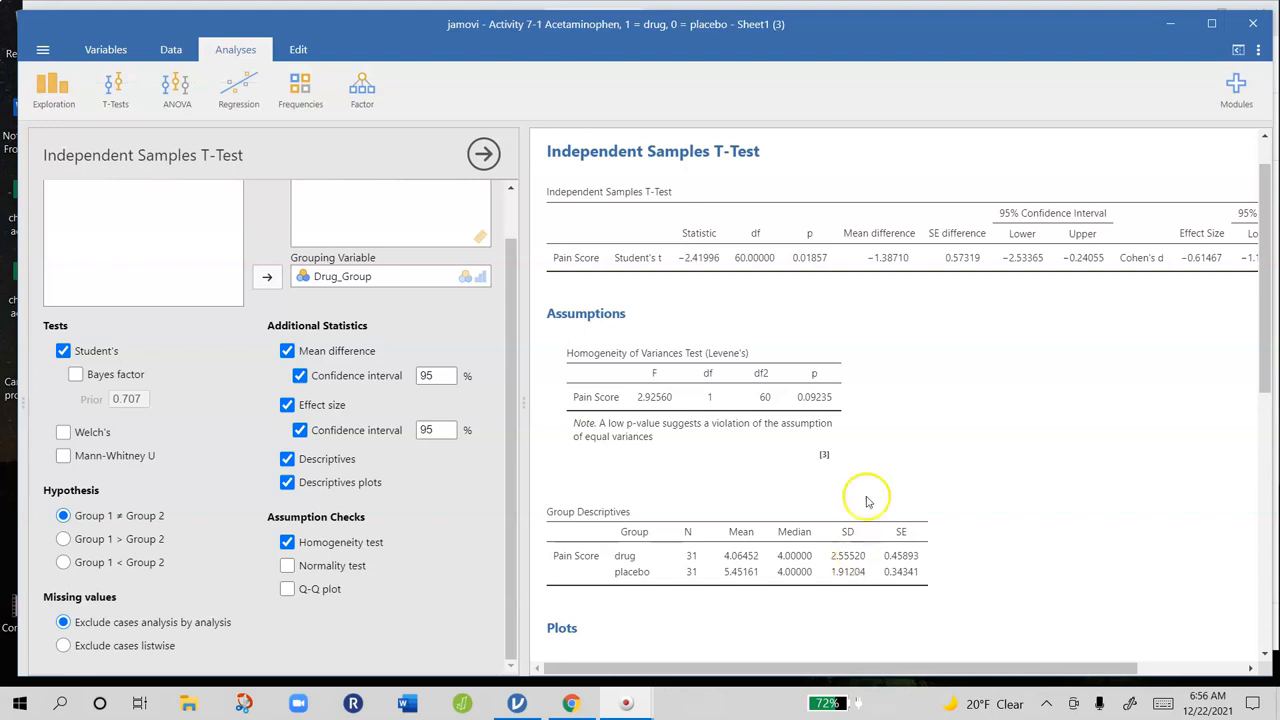
mouse_move(744, 404)
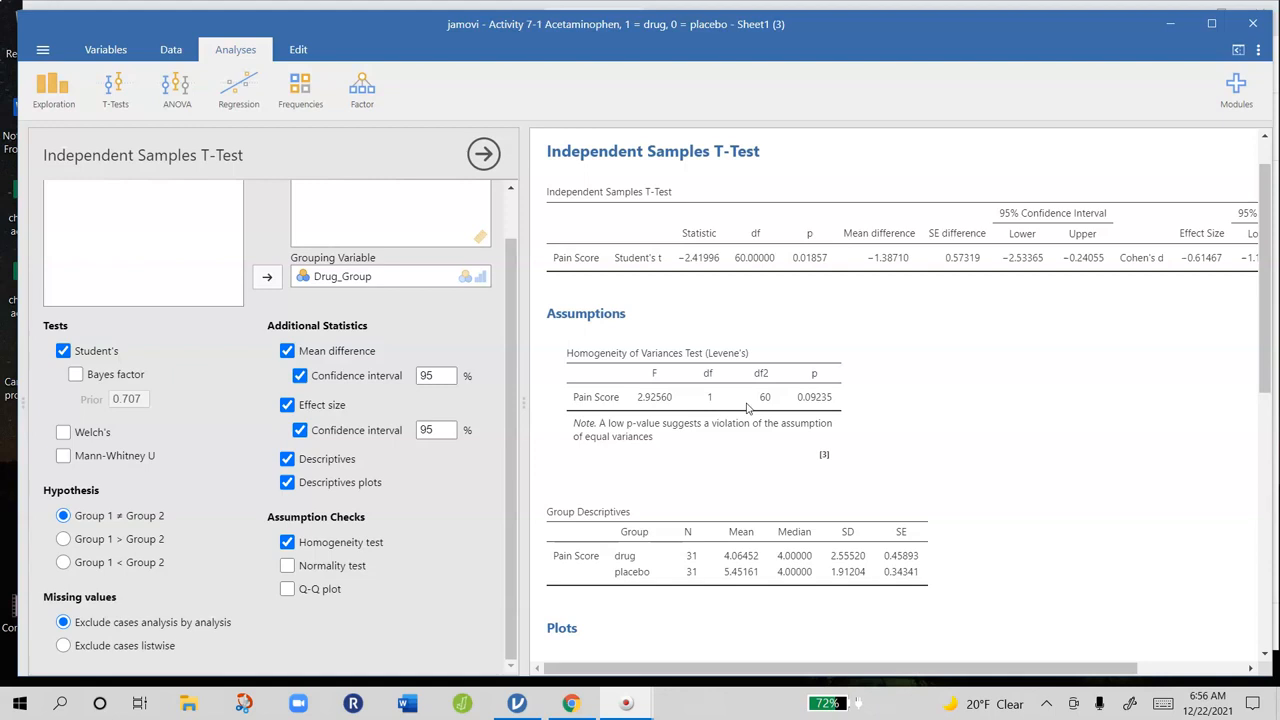
mouse_move(822, 410)
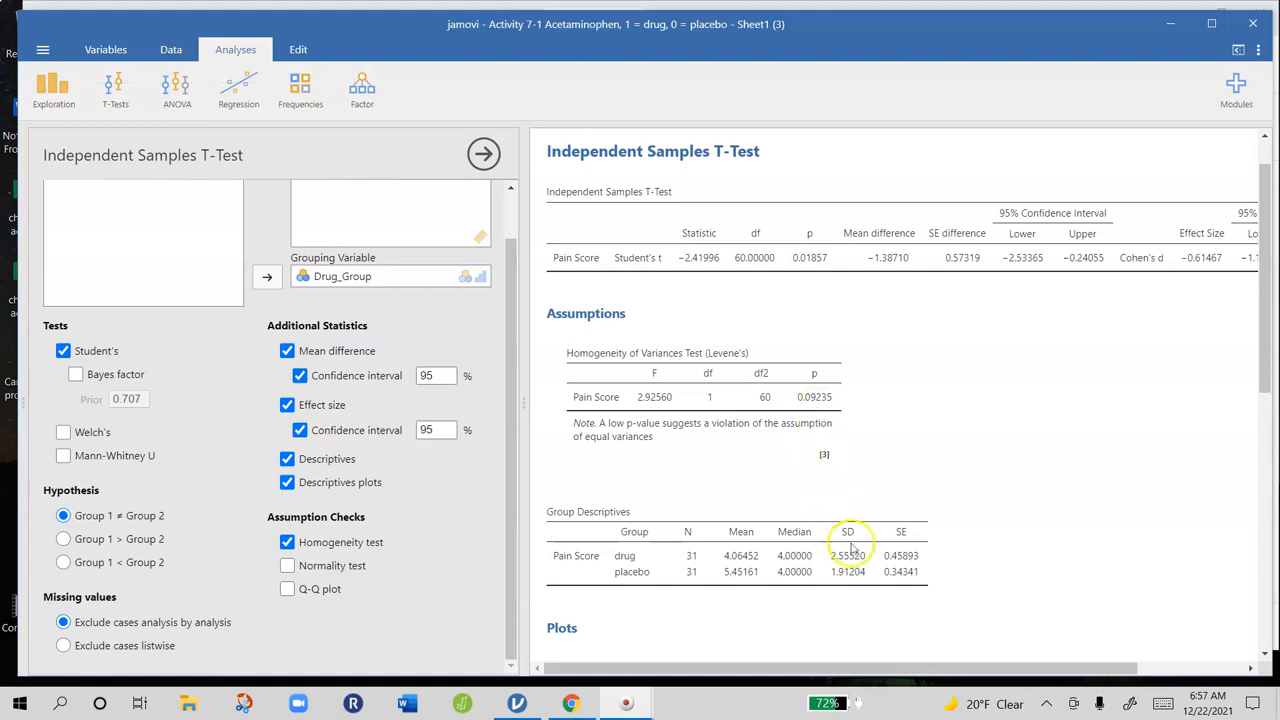
mouse_move(852, 580)
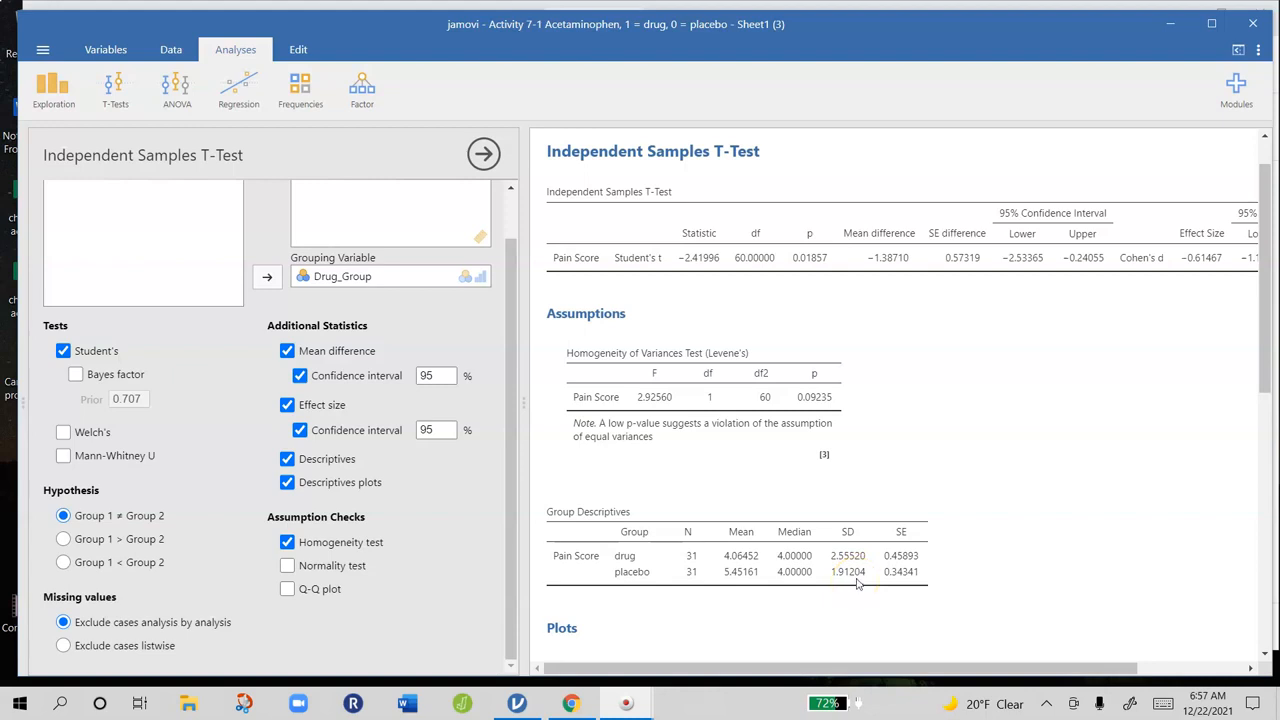
mouse_move(964, 548)
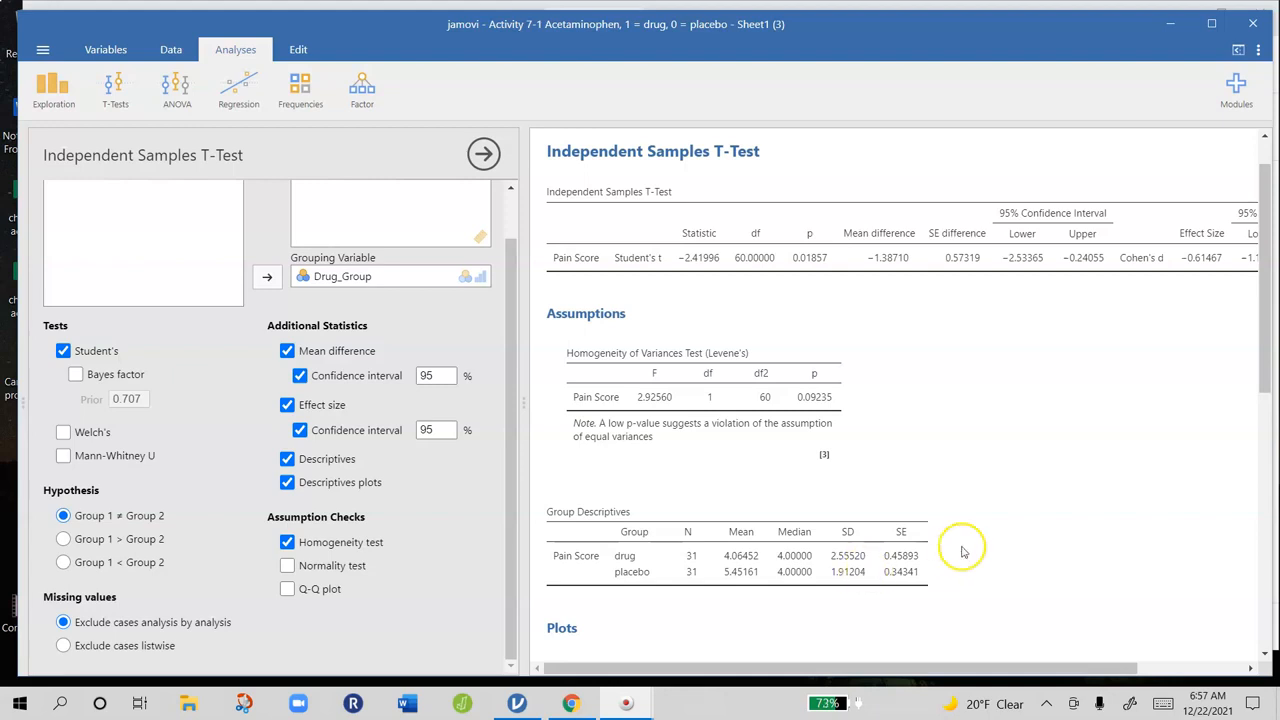
mouse_move(744, 560)
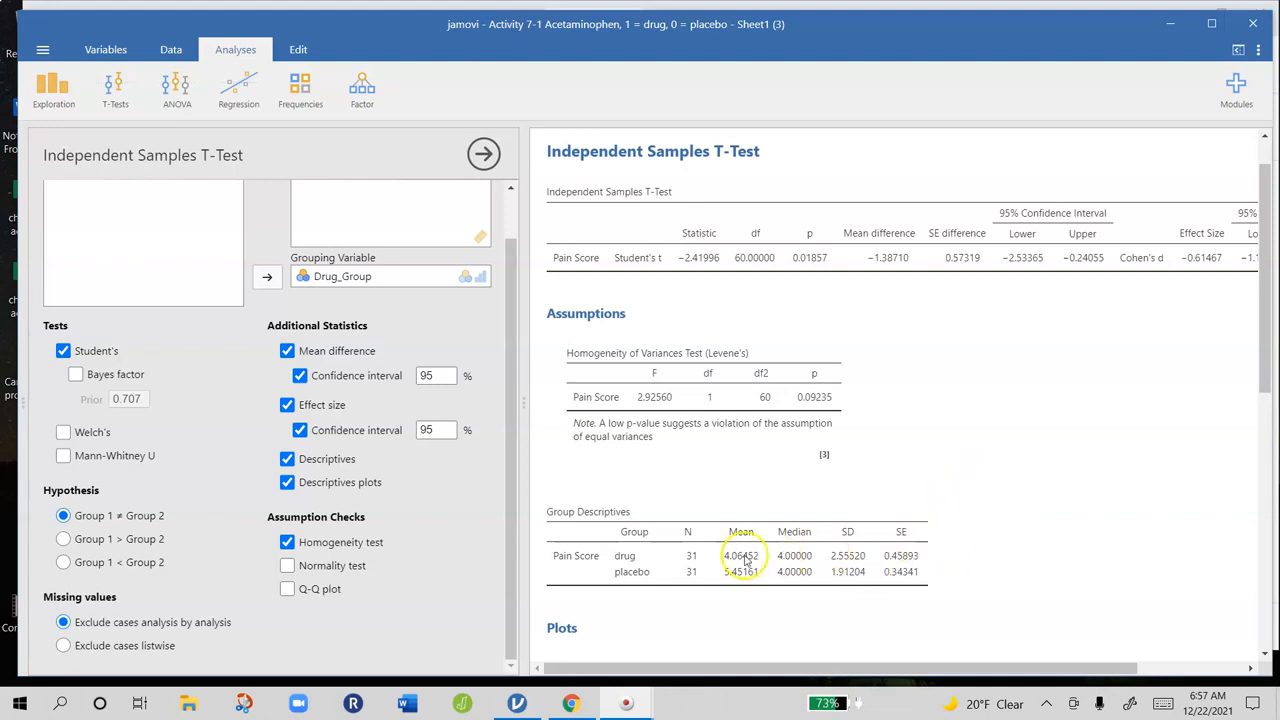
mouse_move(728, 584)
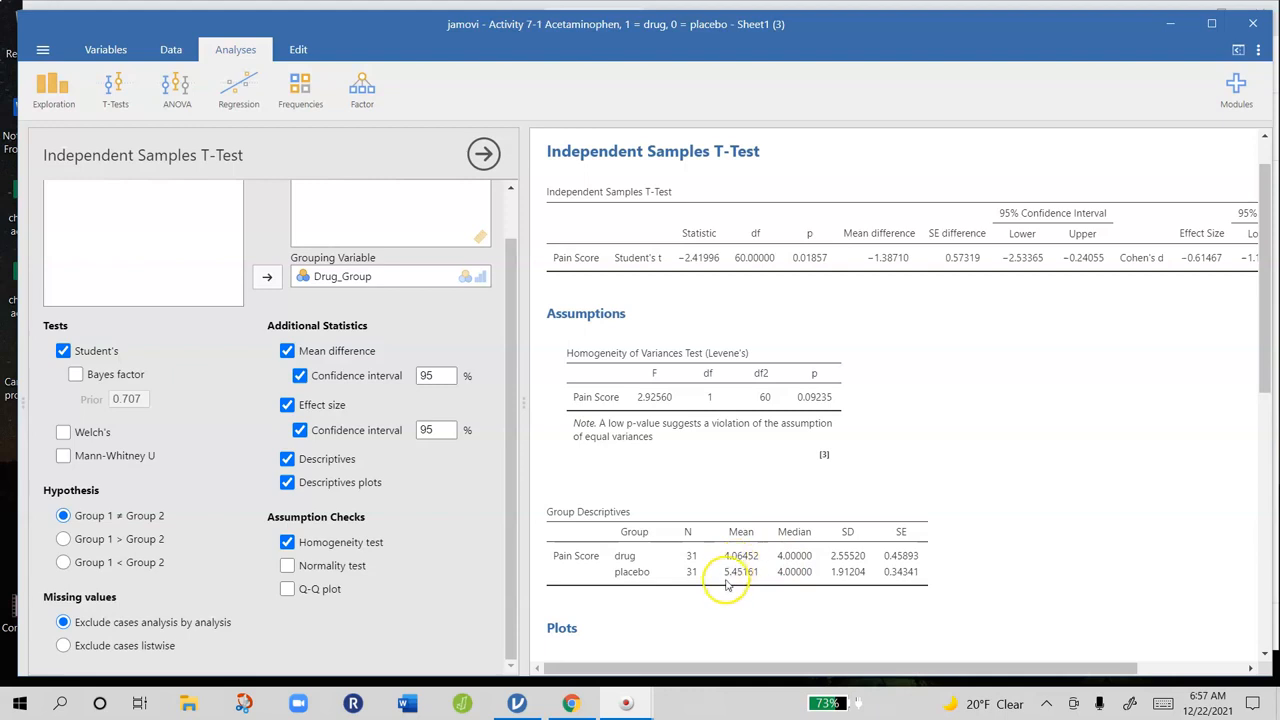
mouse_move(738, 582)
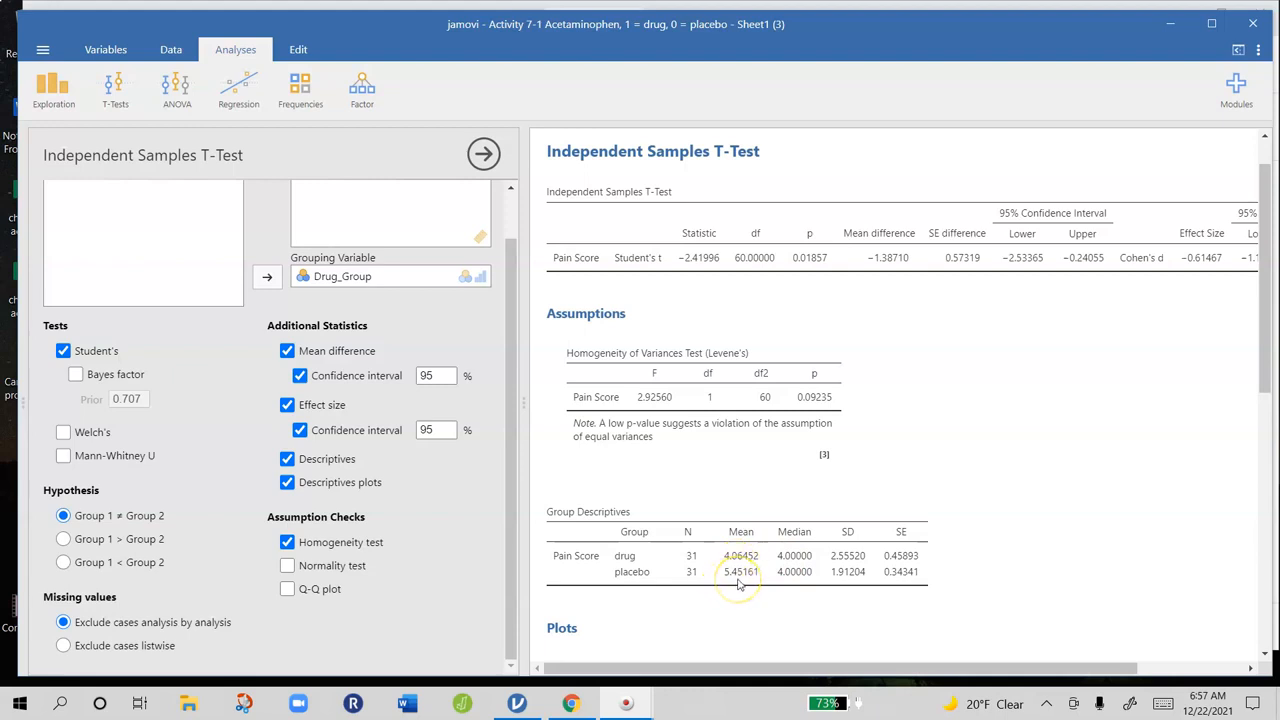
mouse_move(950, 452)
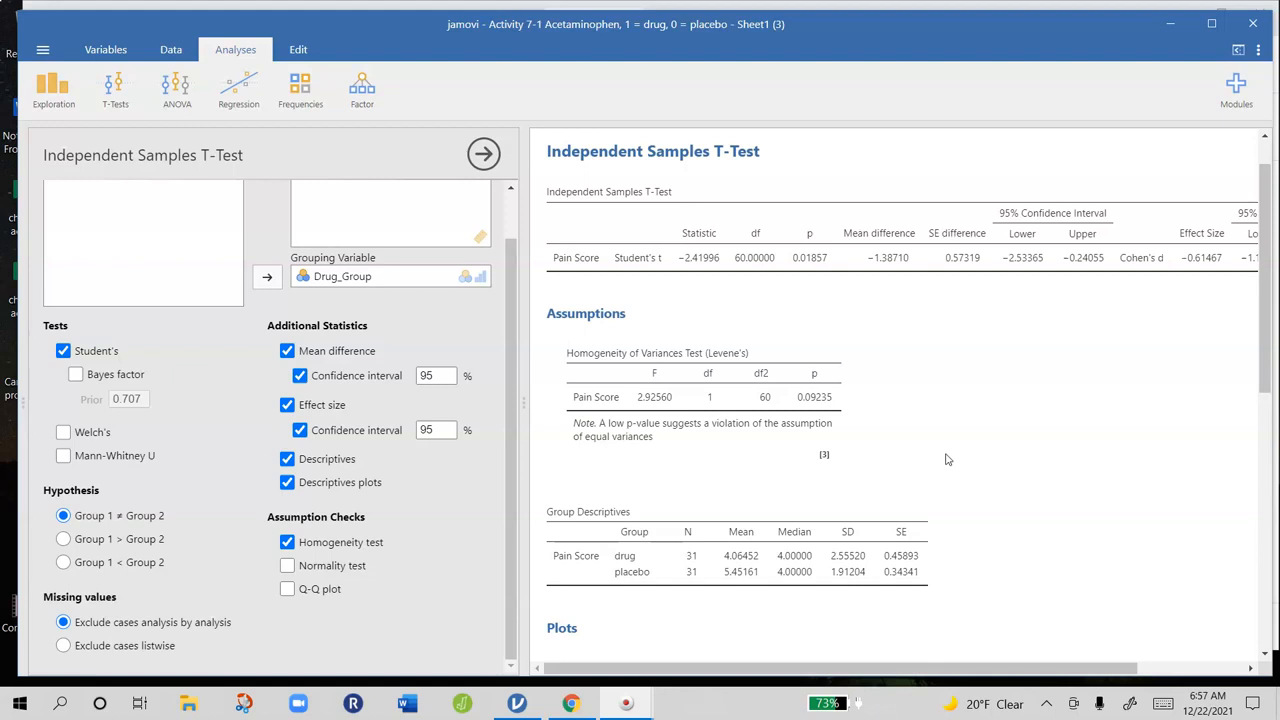
scroll(down, 3)
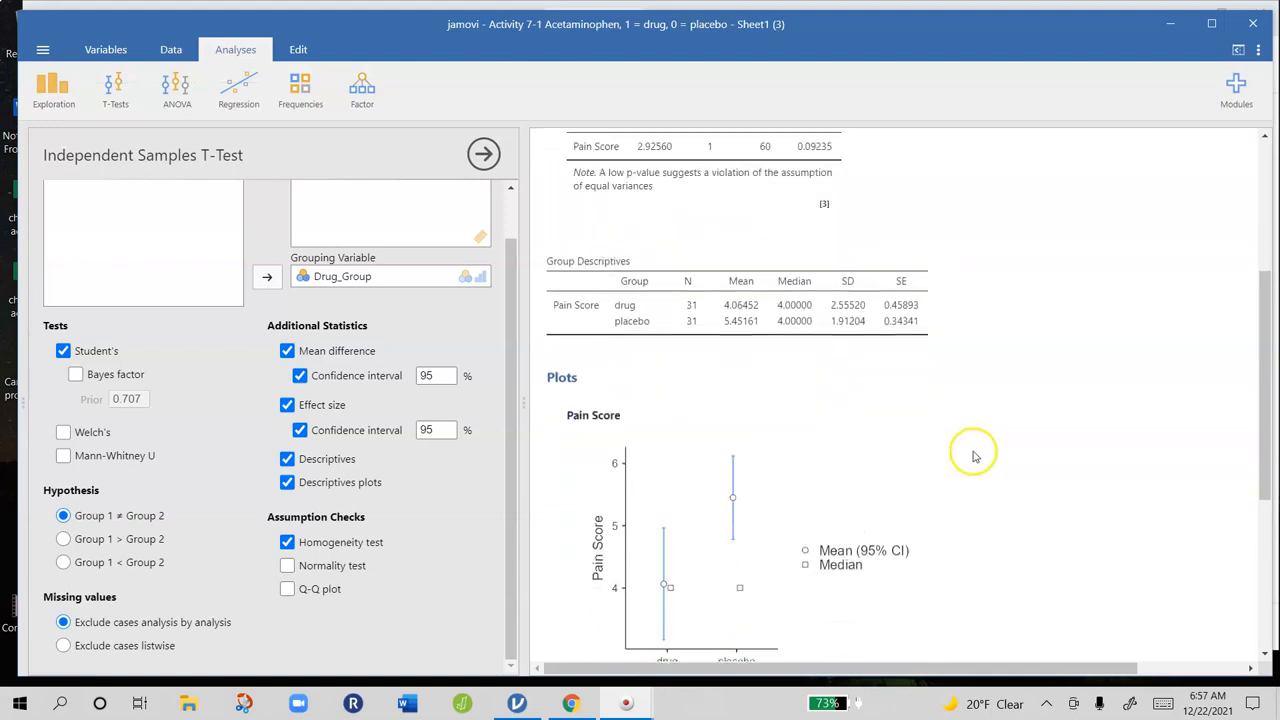
scroll(down, 3)
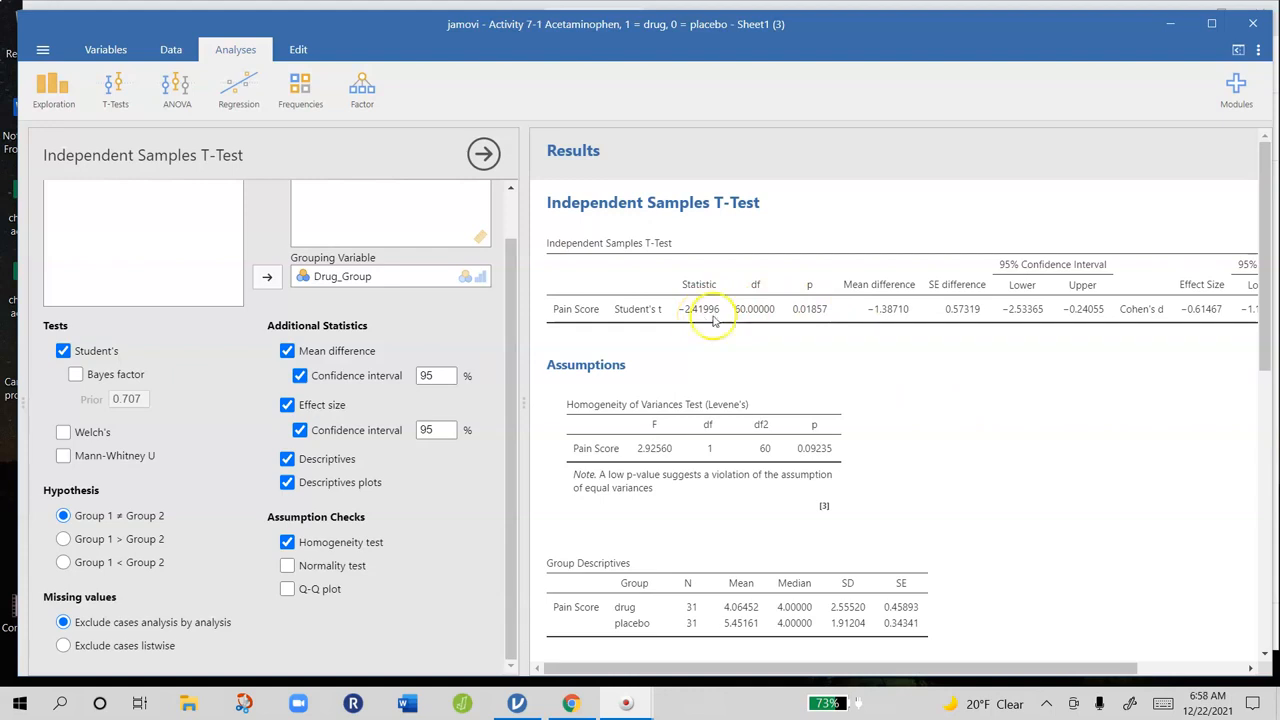
mouse_move(800, 316)
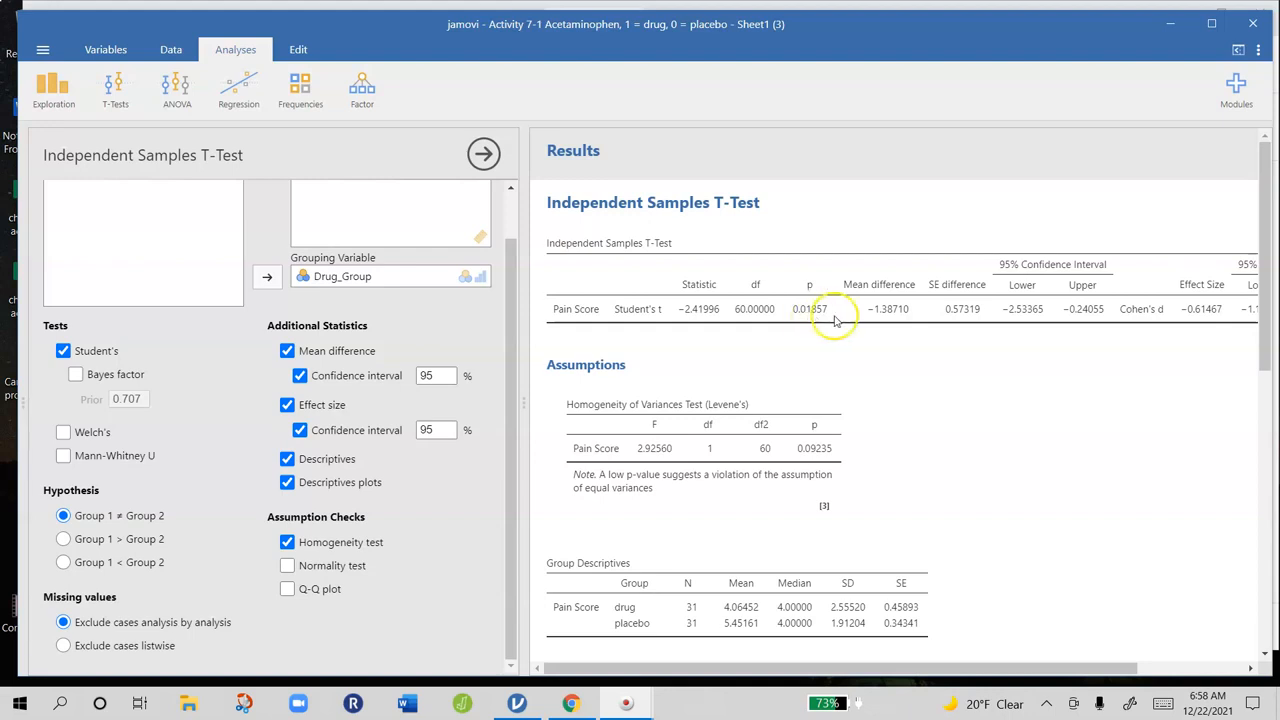
mouse_move(888, 324)
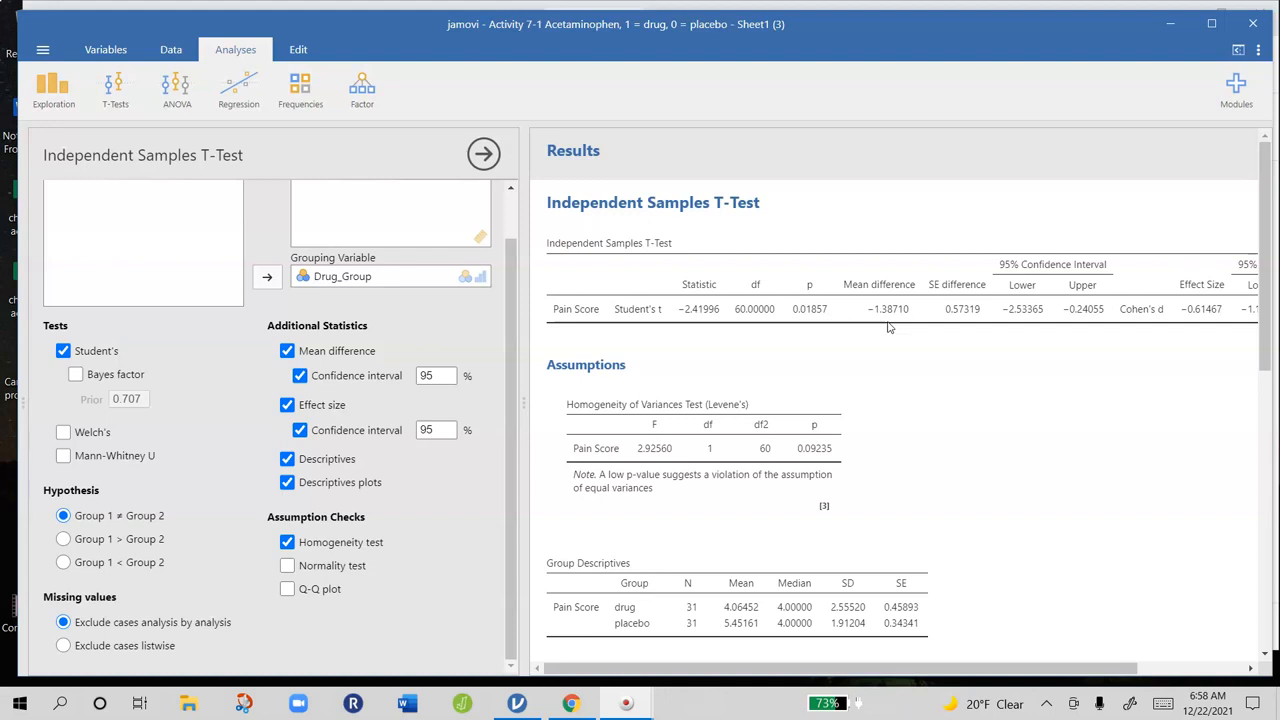
mouse_move(940, 332)
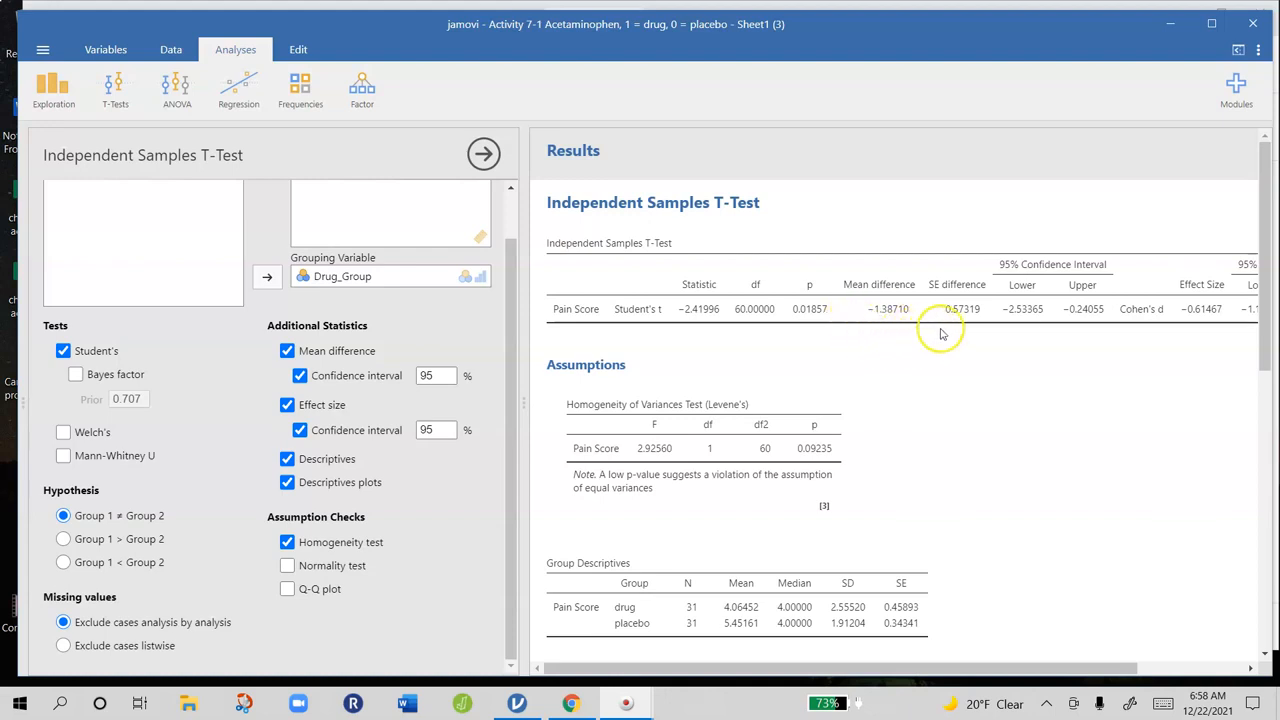
mouse_move(958, 328)
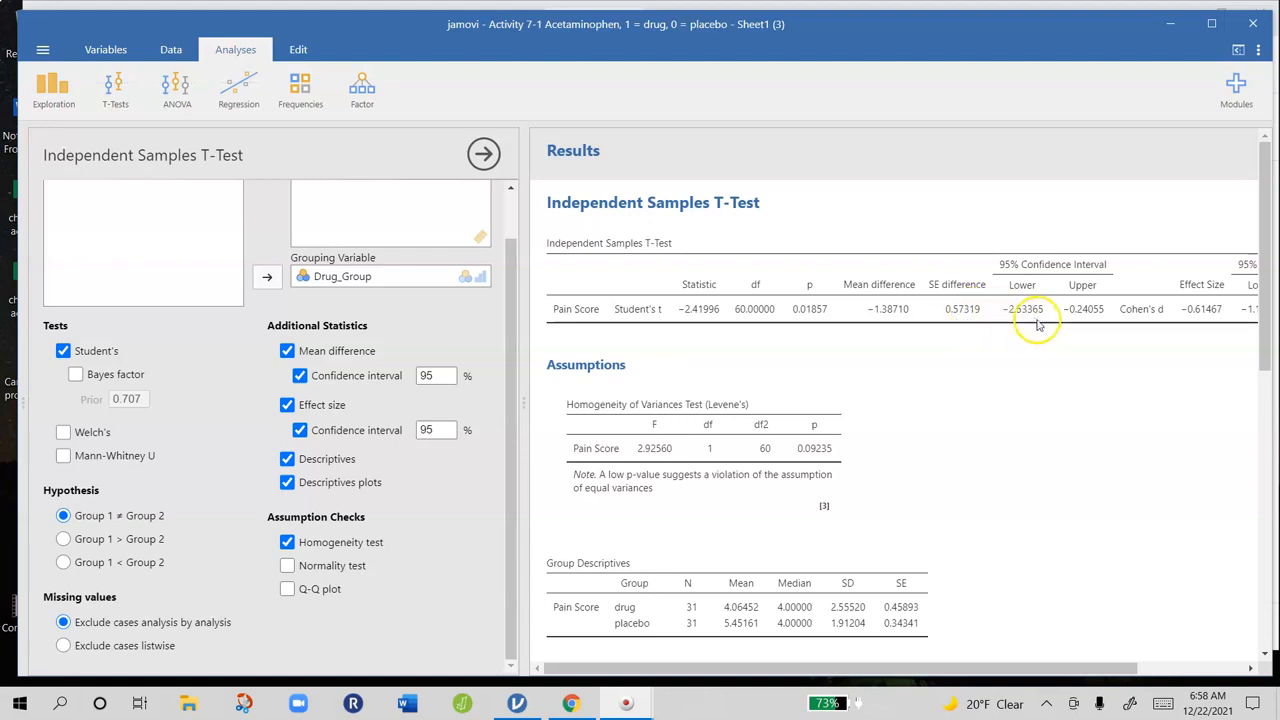
mouse_move(1050, 330)
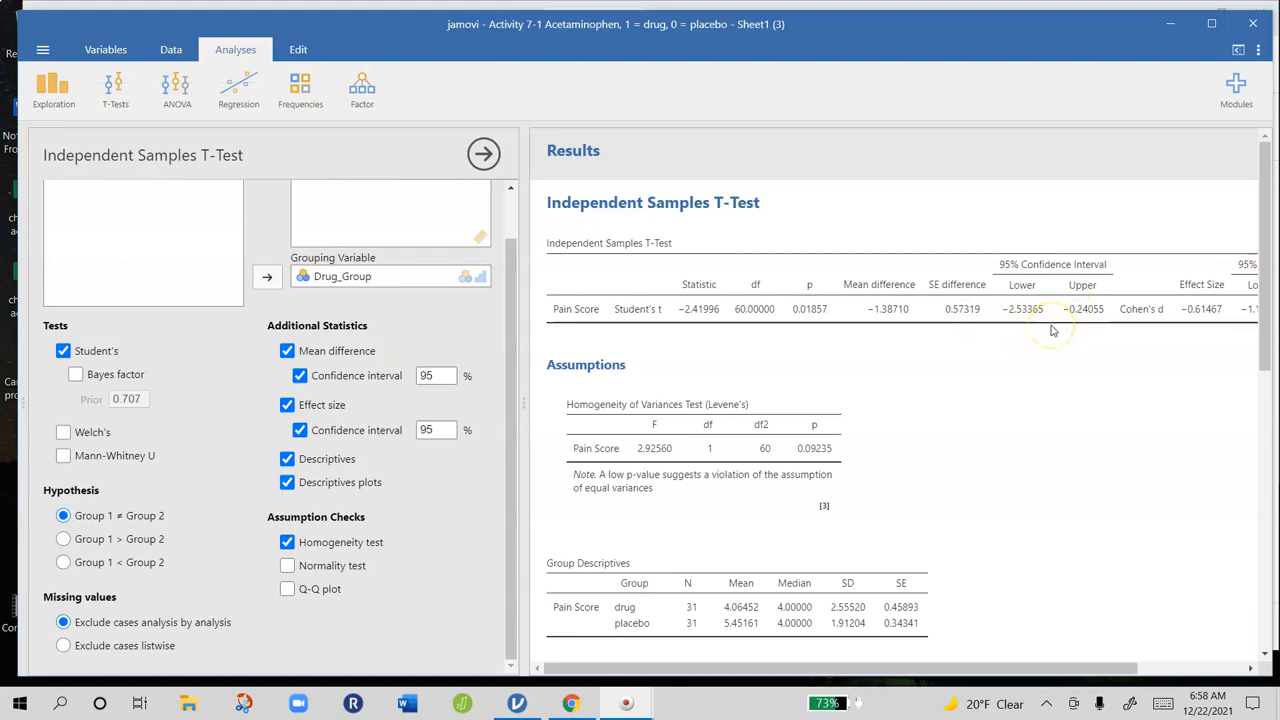
mouse_move(1064, 330)
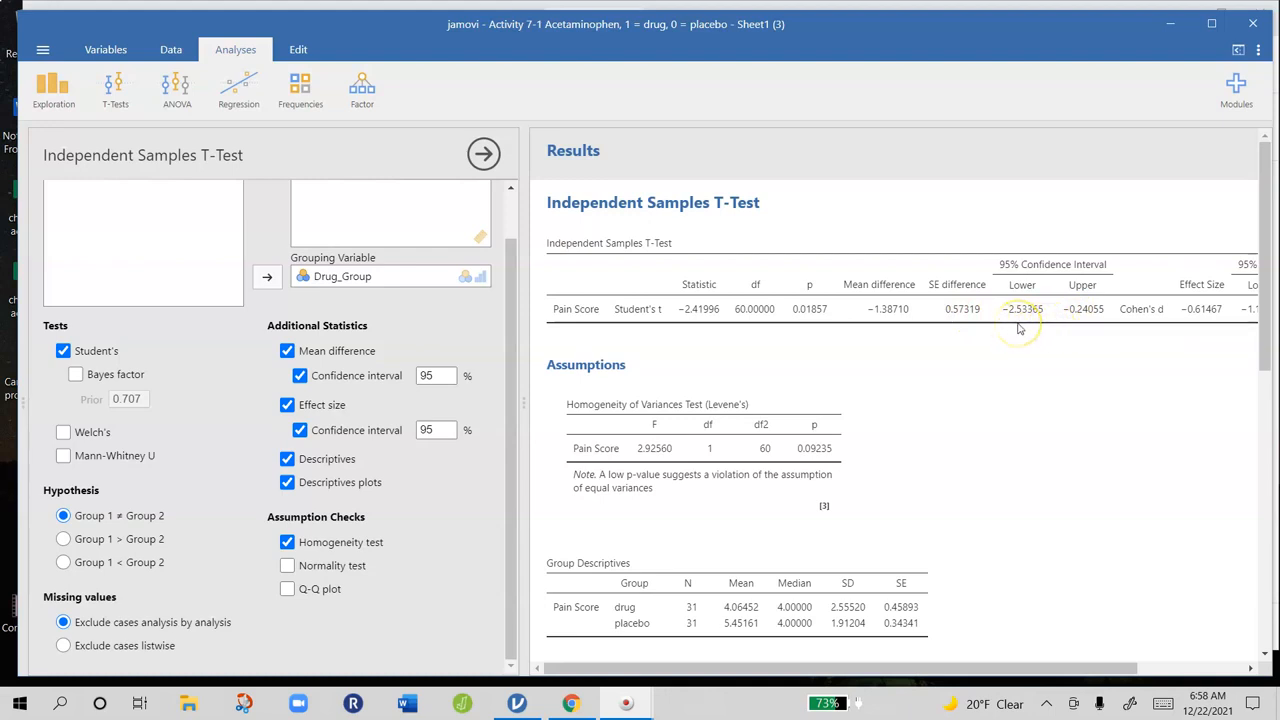
mouse_move(1072, 324)
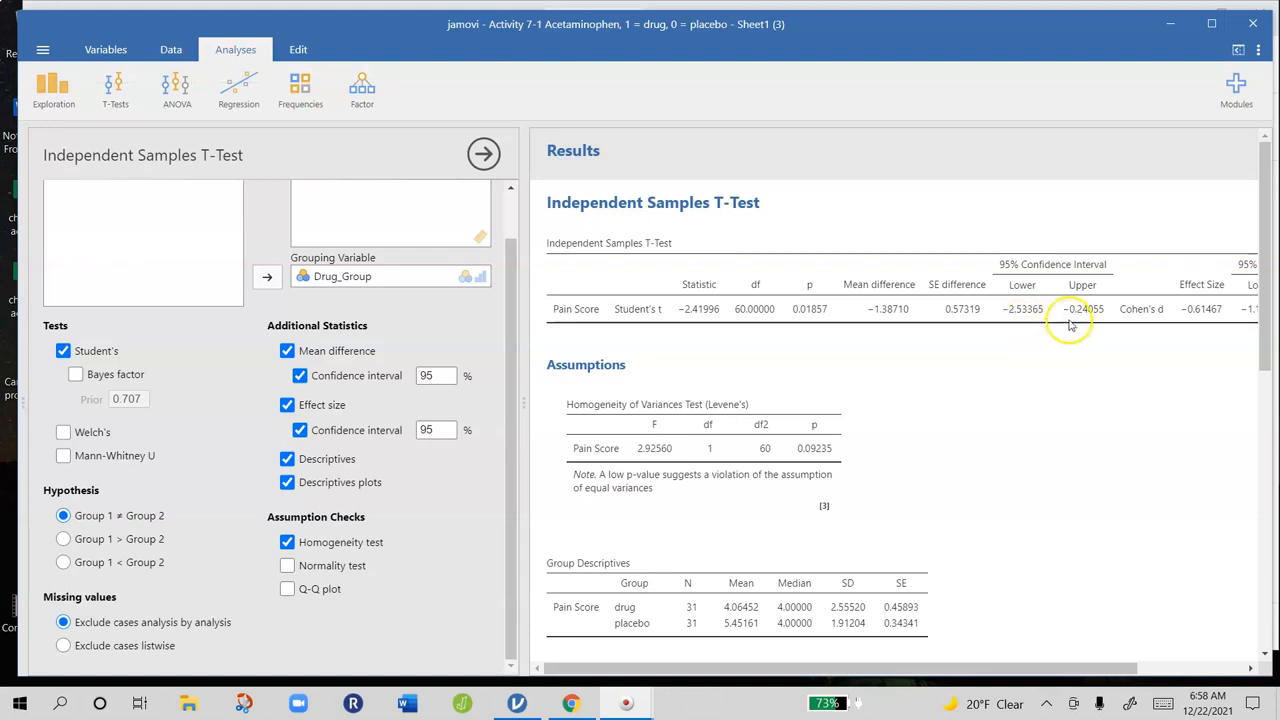
mouse_move(1056, 324)
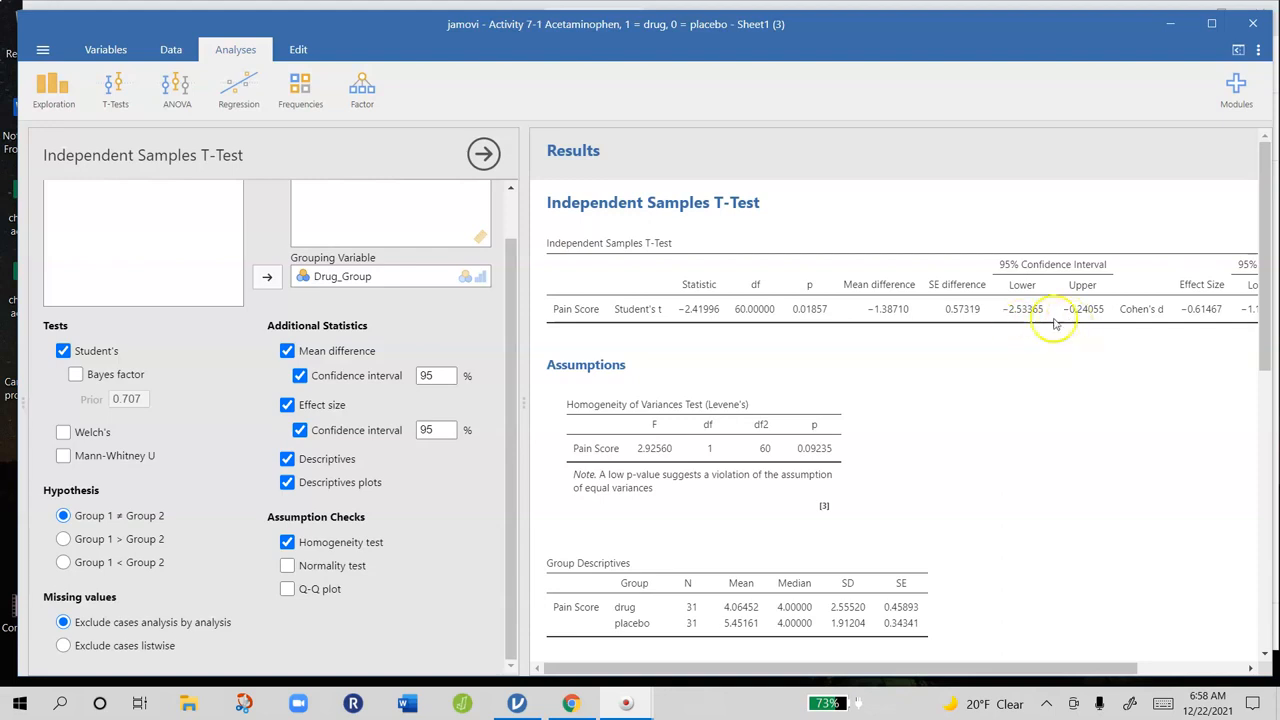
scroll(right, 3)
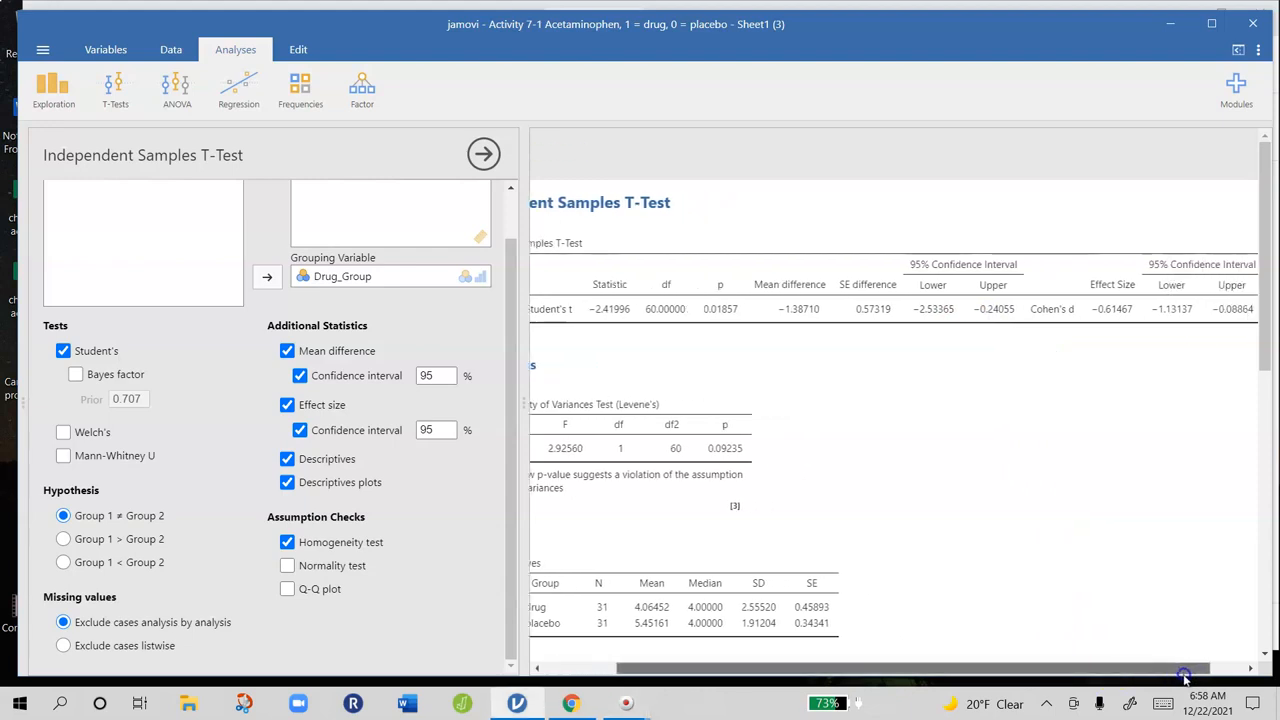
scroll(right, 3)
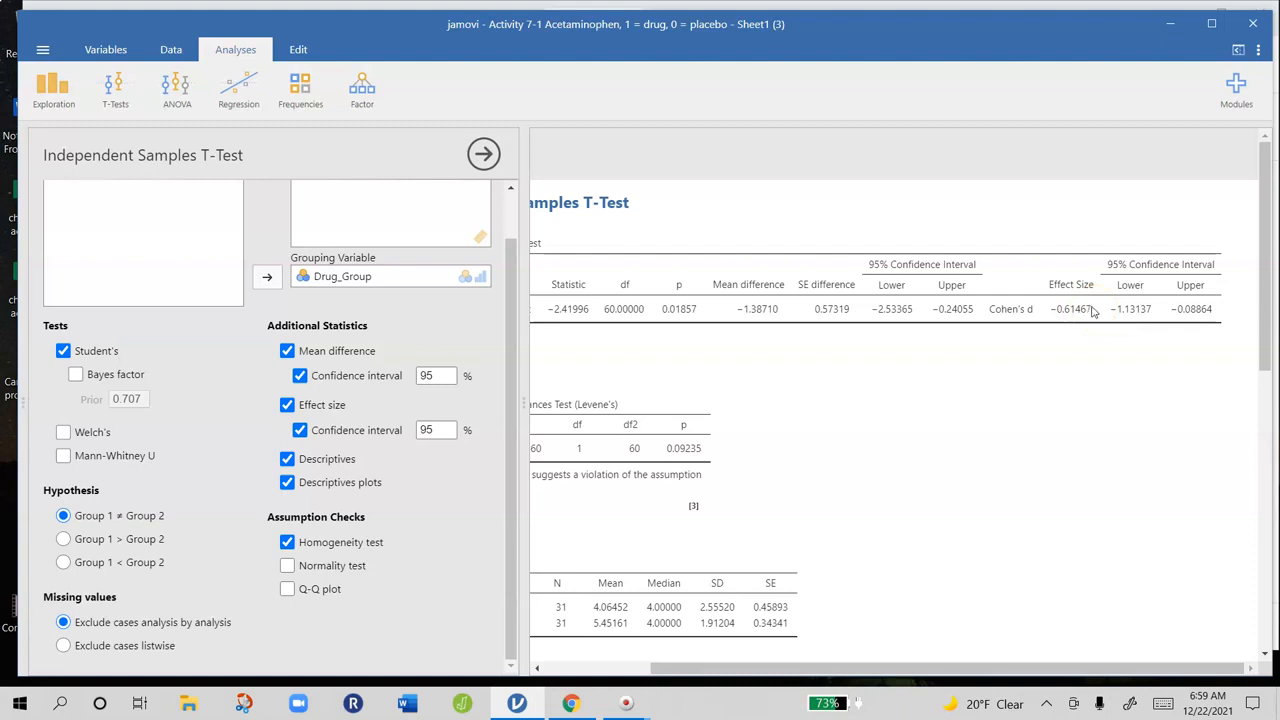
mouse_move(1088, 314)
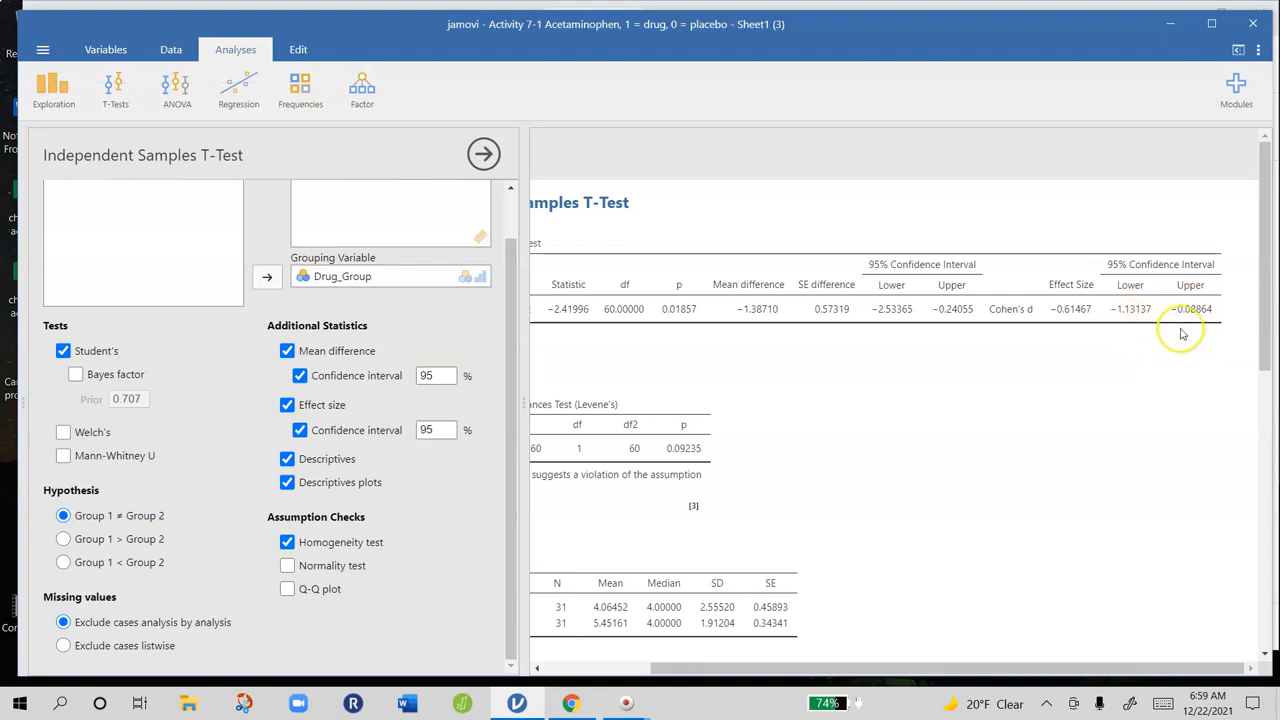
mouse_move(1184, 388)
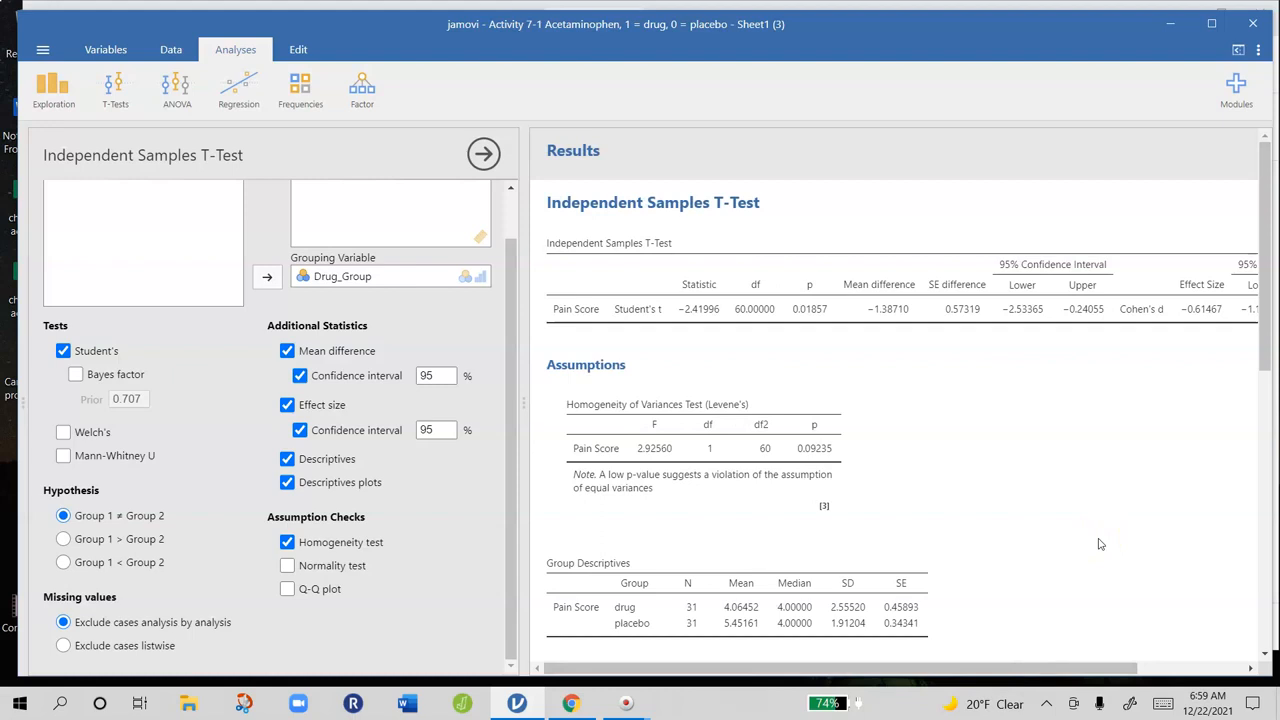
mouse_move(1136, 520)
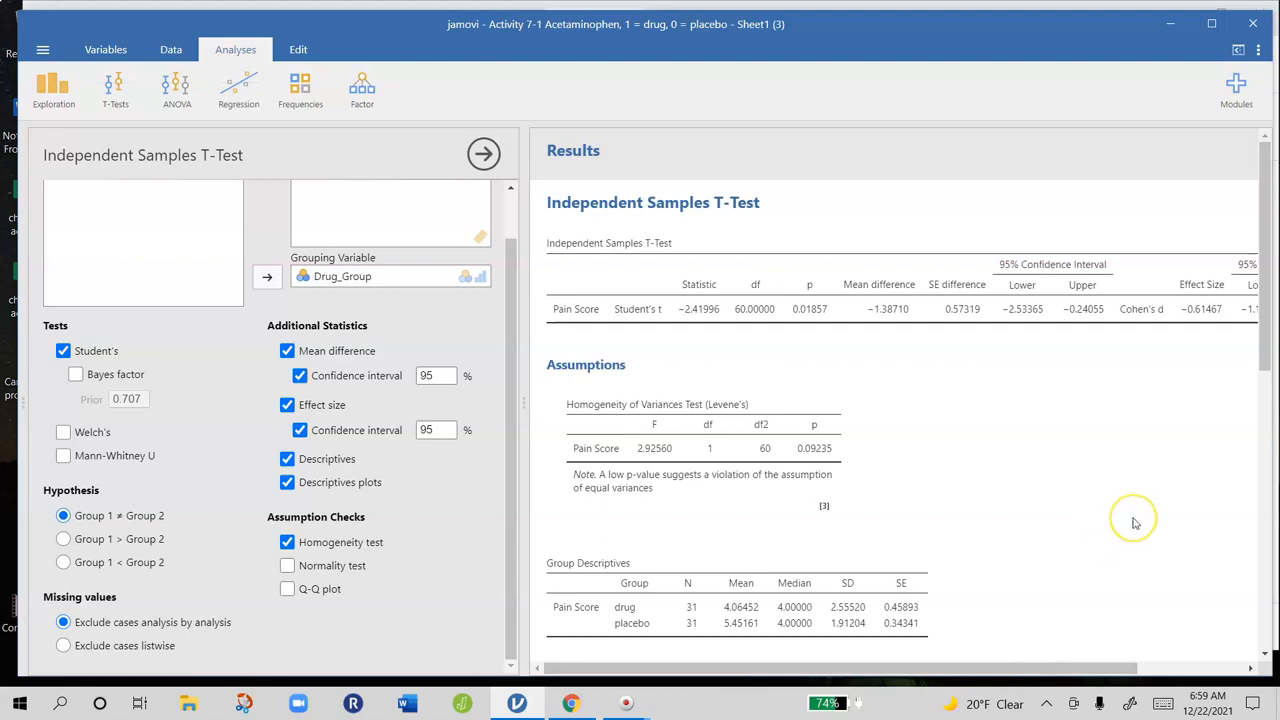
mouse_move(1104, 520)
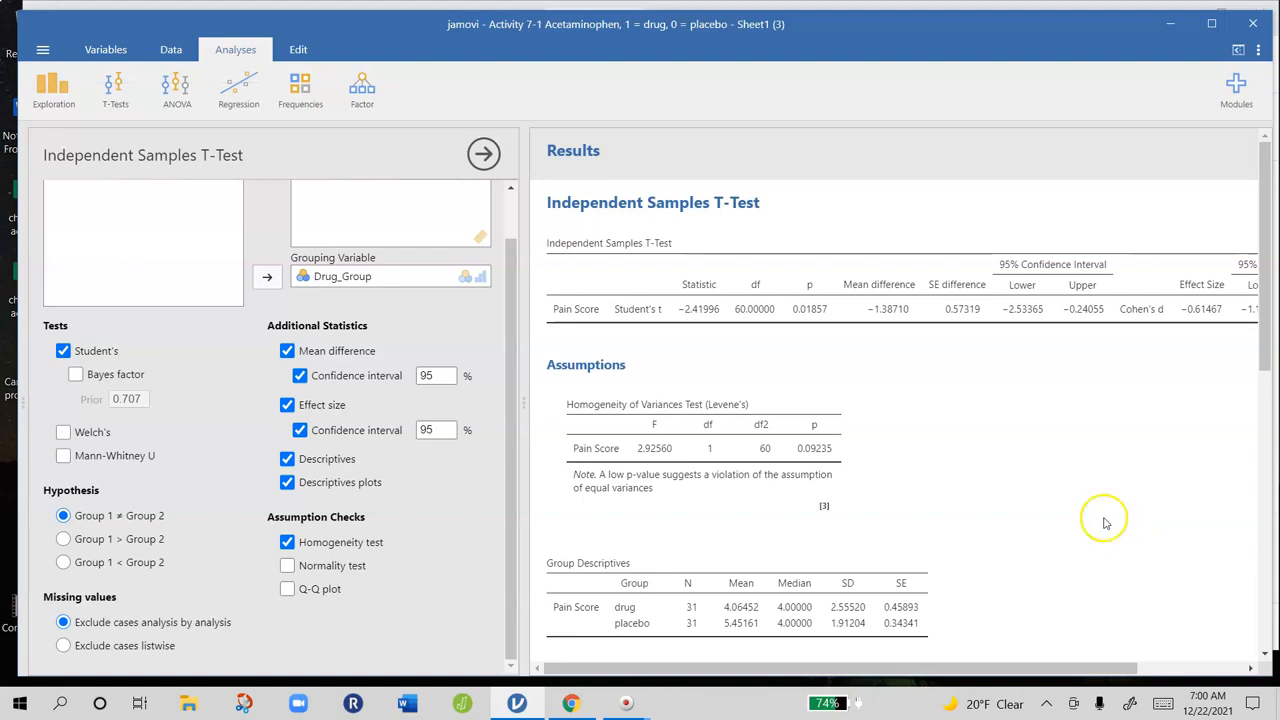